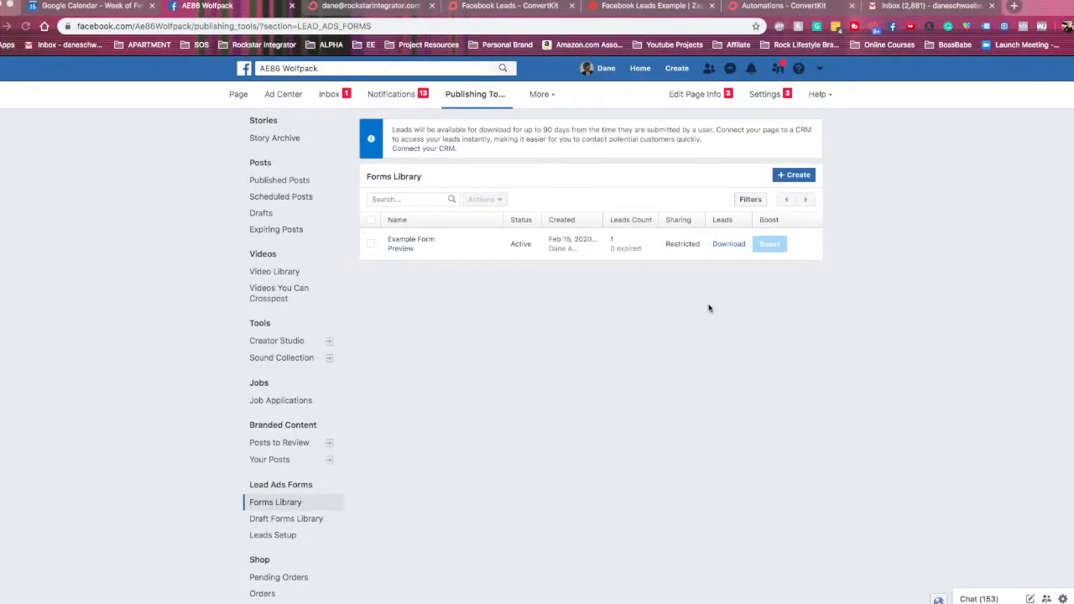
{"action": "mouse_move", "coordinate": [733, 290]}
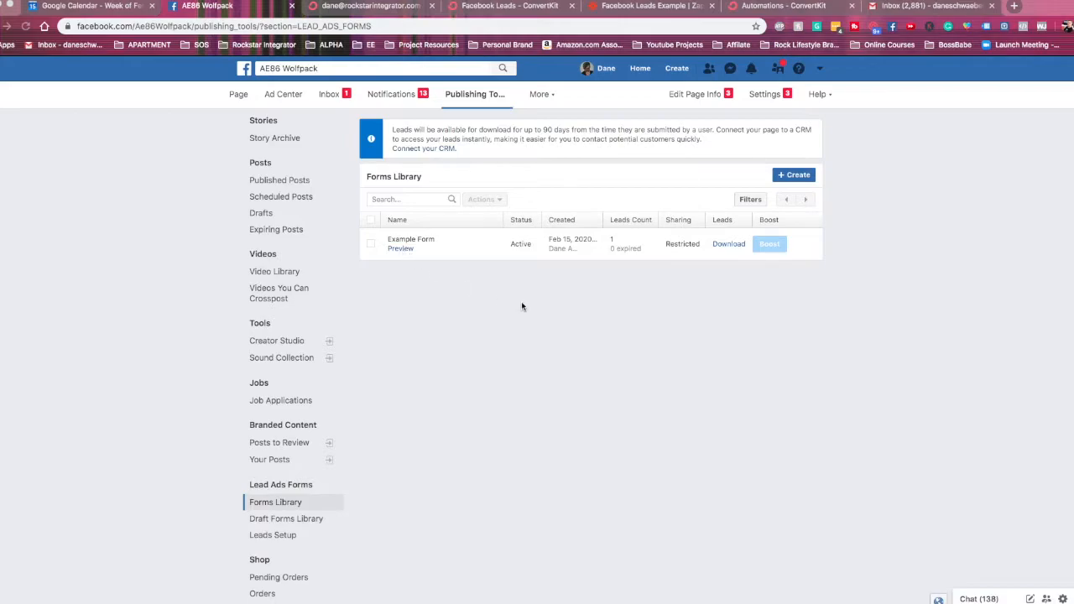
{"action": "mouse_move", "coordinate": [526, 308]}
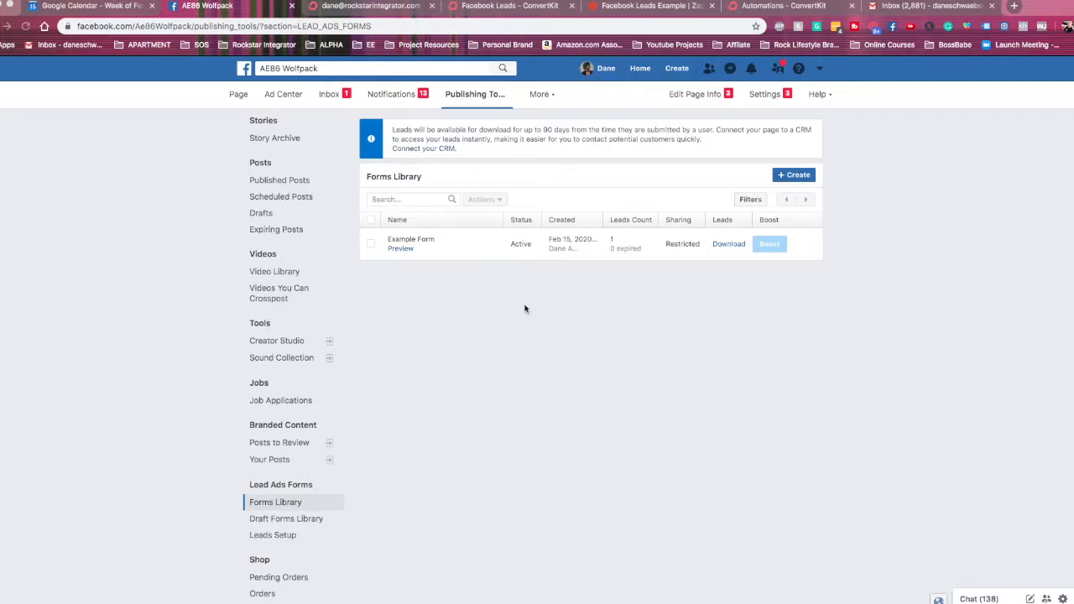
{"action": "mouse_move", "coordinate": [534, 308]}
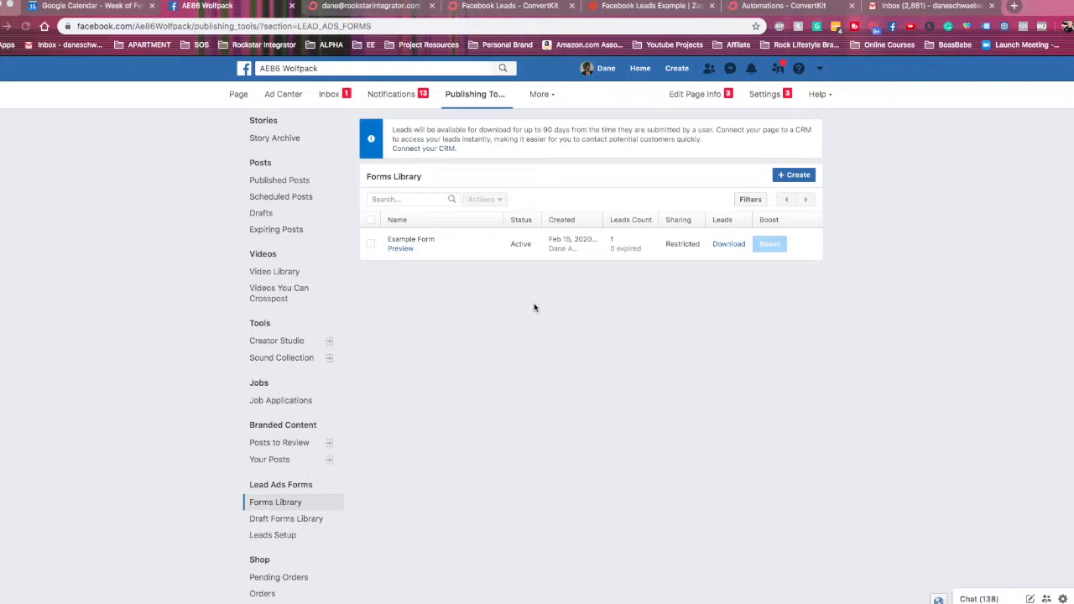
{"action": "mouse_move", "coordinate": [614, 244]}
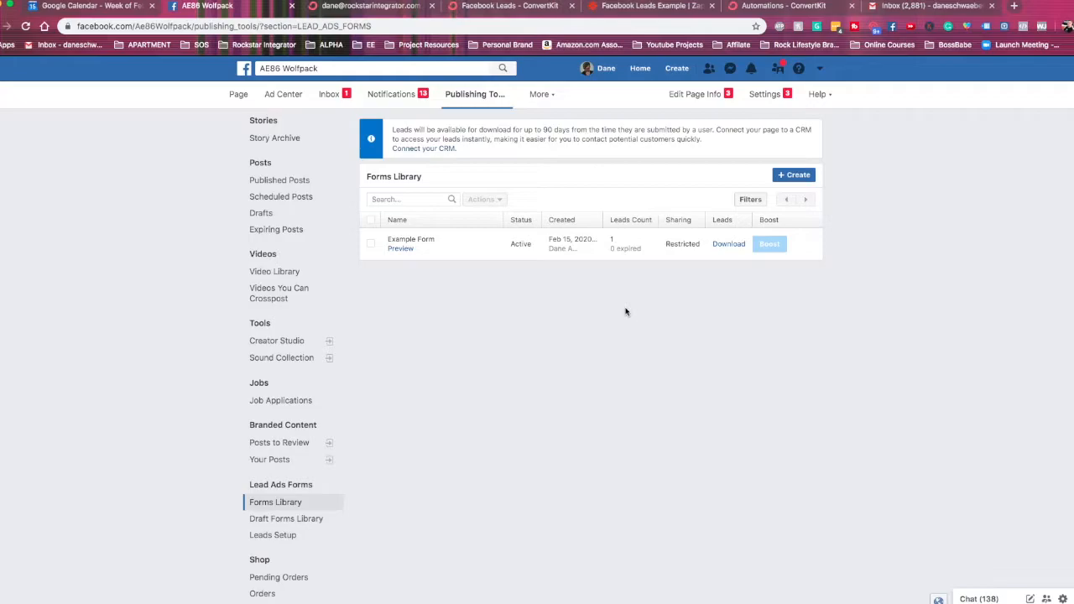
{"action": "mouse_move", "coordinate": [620, 252]}
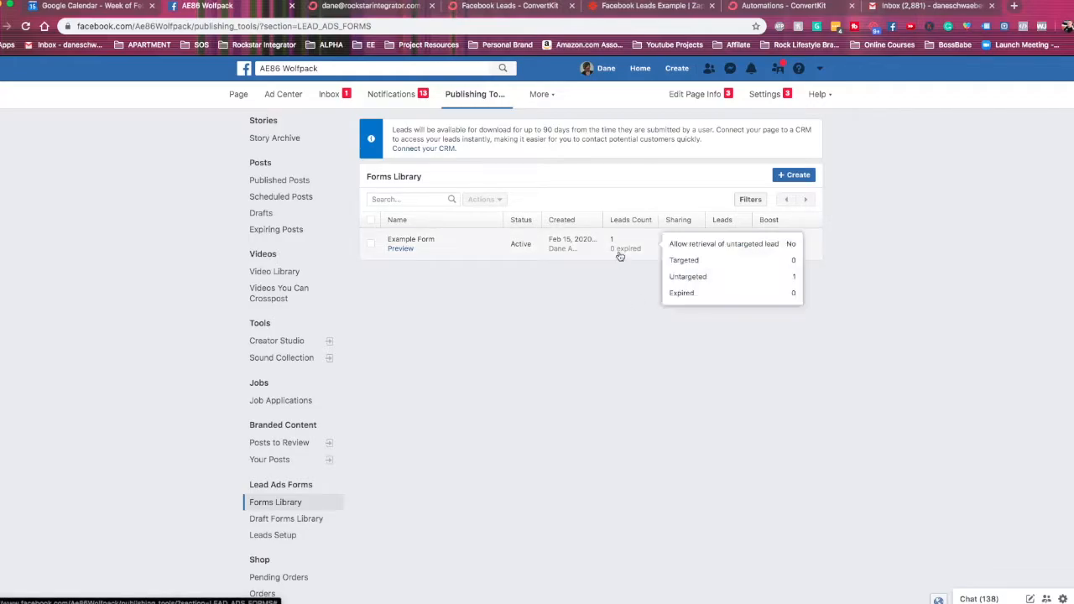
{"action": "mouse_move", "coordinate": [565, 358]}
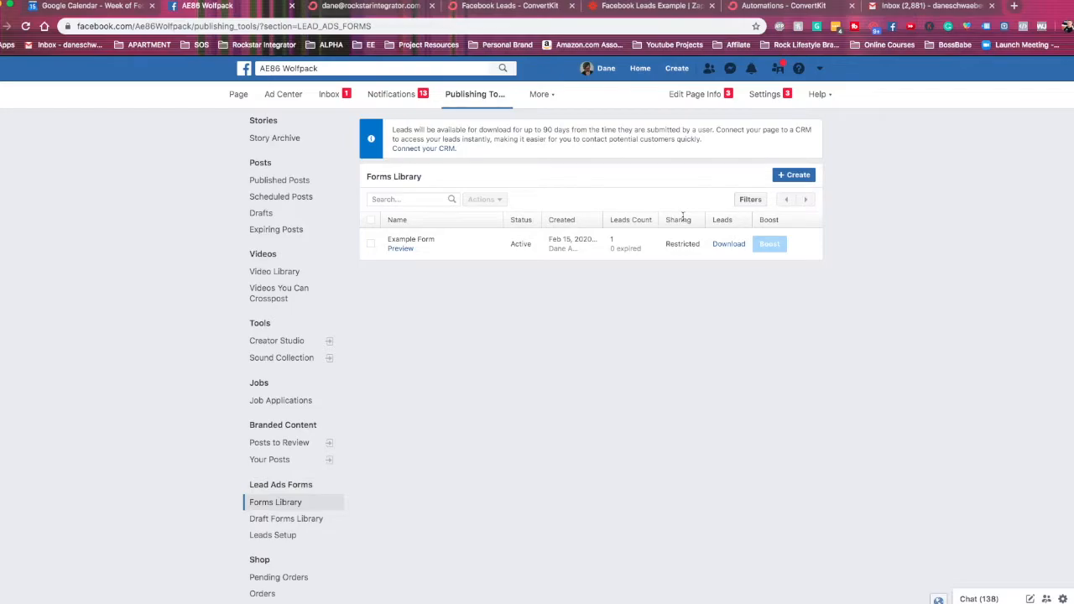
{"action": "mouse_move", "coordinate": [619, 373]}
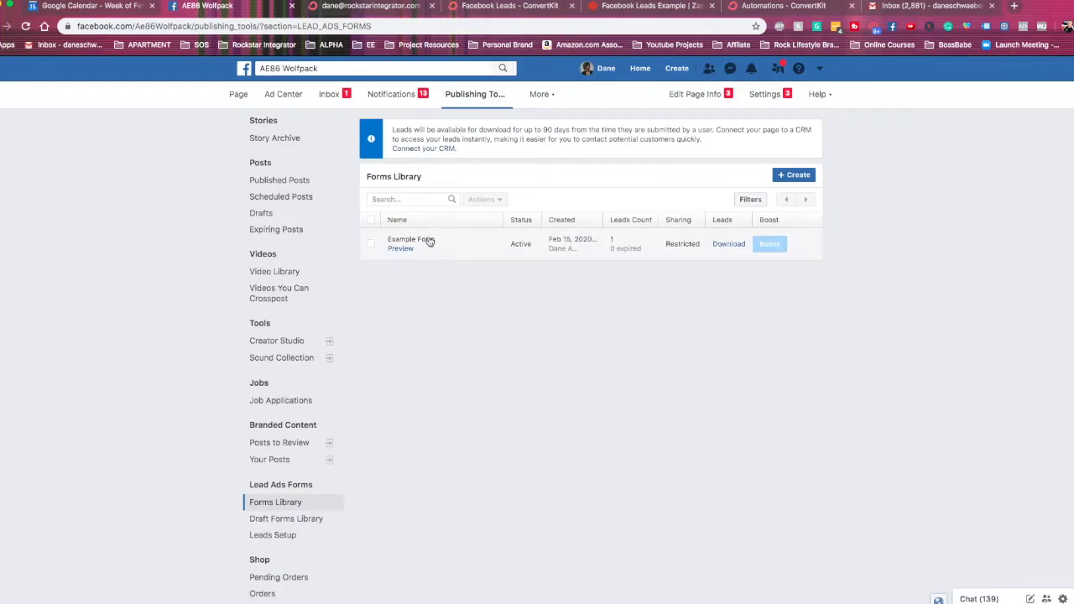
{"action": "mouse_move", "coordinate": [399, 252]}
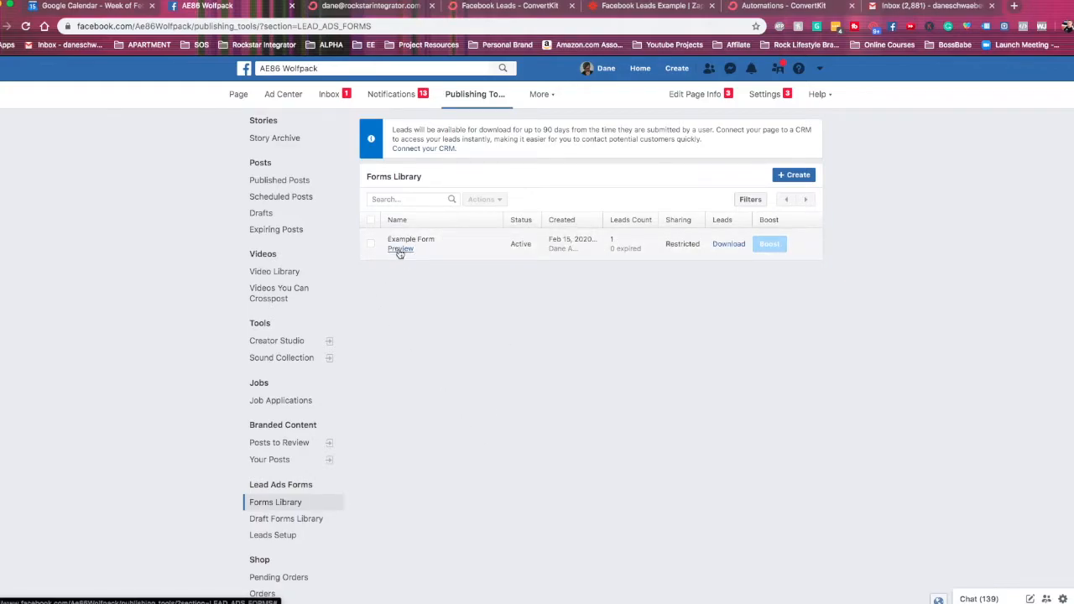
Preview Example Form, then check the Facebook Leads-tagged subscriber profile and add a custom field
{"action": "left_click", "coordinate": [400, 250]}
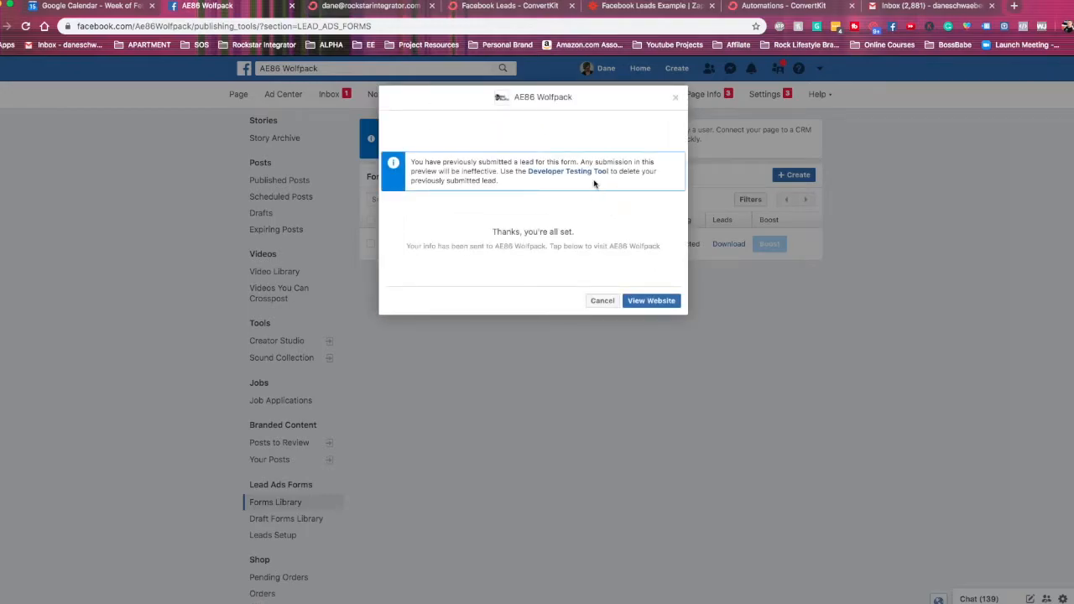
{"action": "mouse_move", "coordinate": [637, 134]}
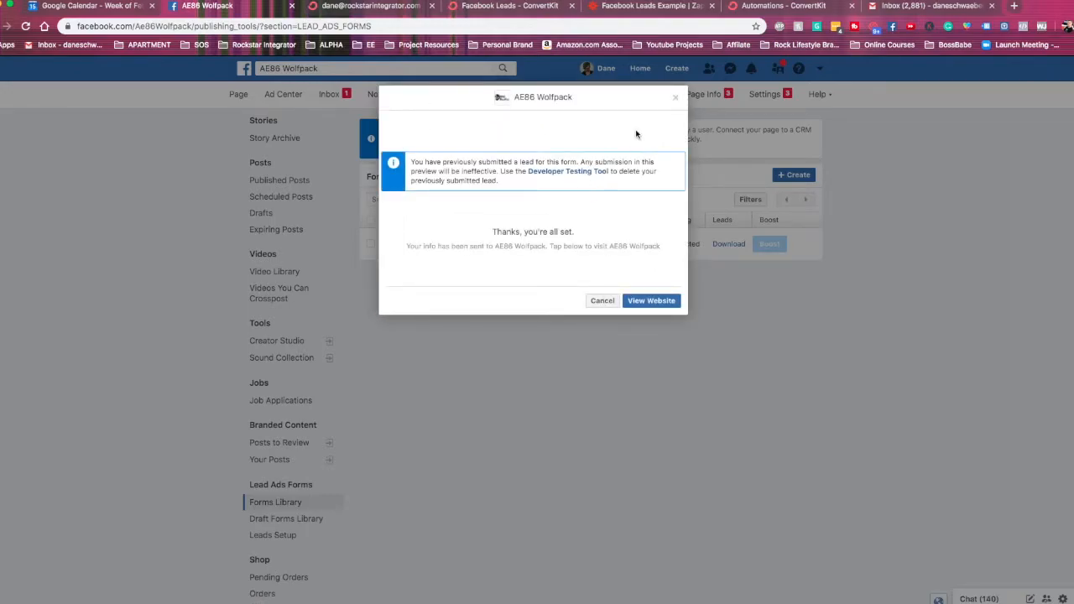
{"action": "left_click", "coordinate": [602, 300]}
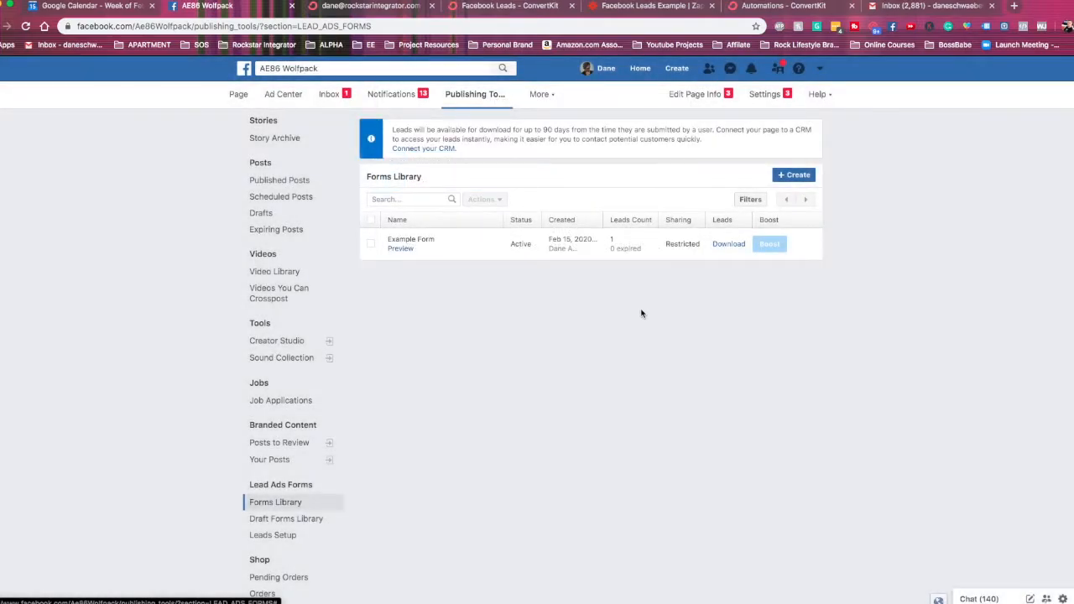
{"action": "mouse_move", "coordinate": [628, 316]}
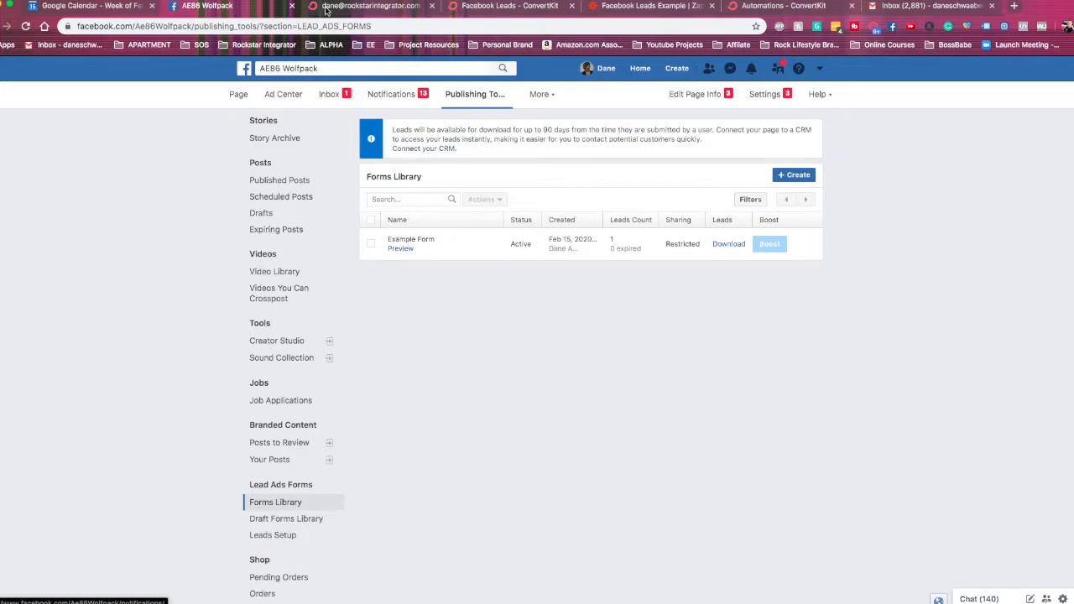
{"action": "left_click", "coordinate": [377, 6]}
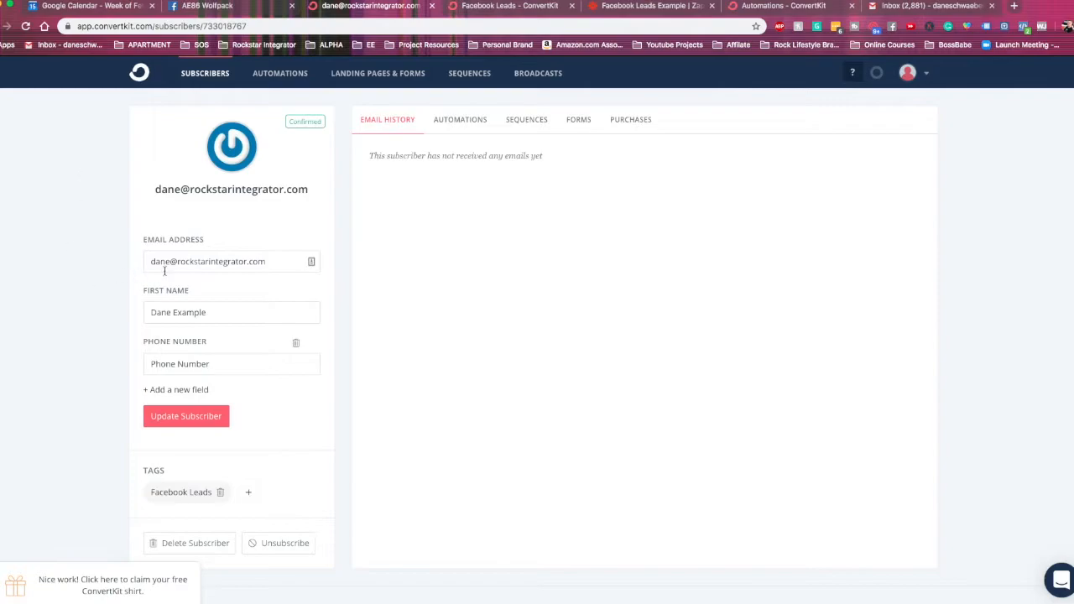
{"action": "mouse_move", "coordinate": [31, 168]}
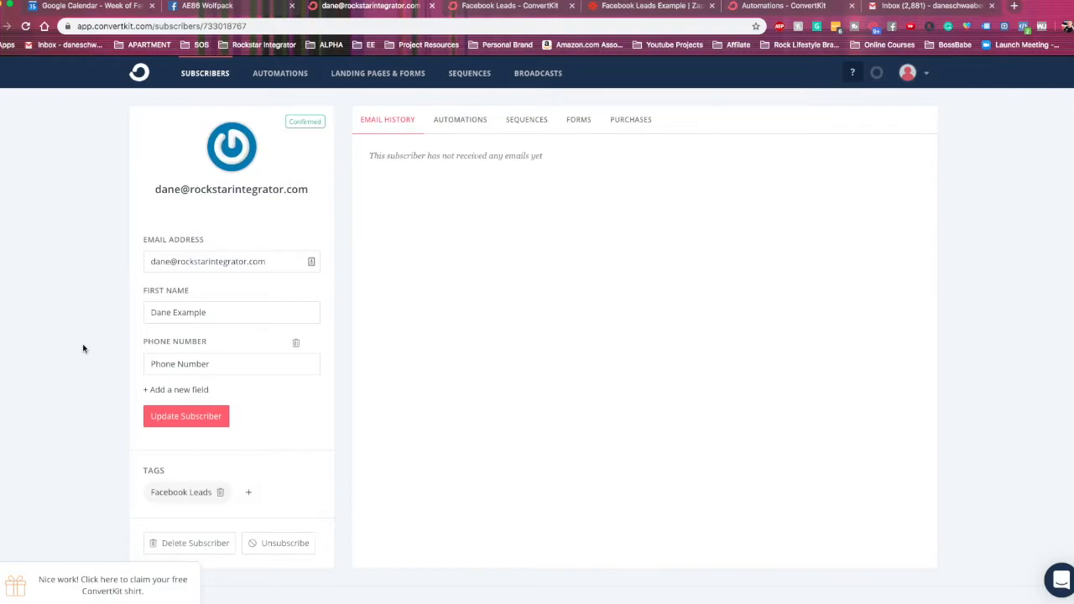
{"action": "mouse_move", "coordinate": [216, 348]}
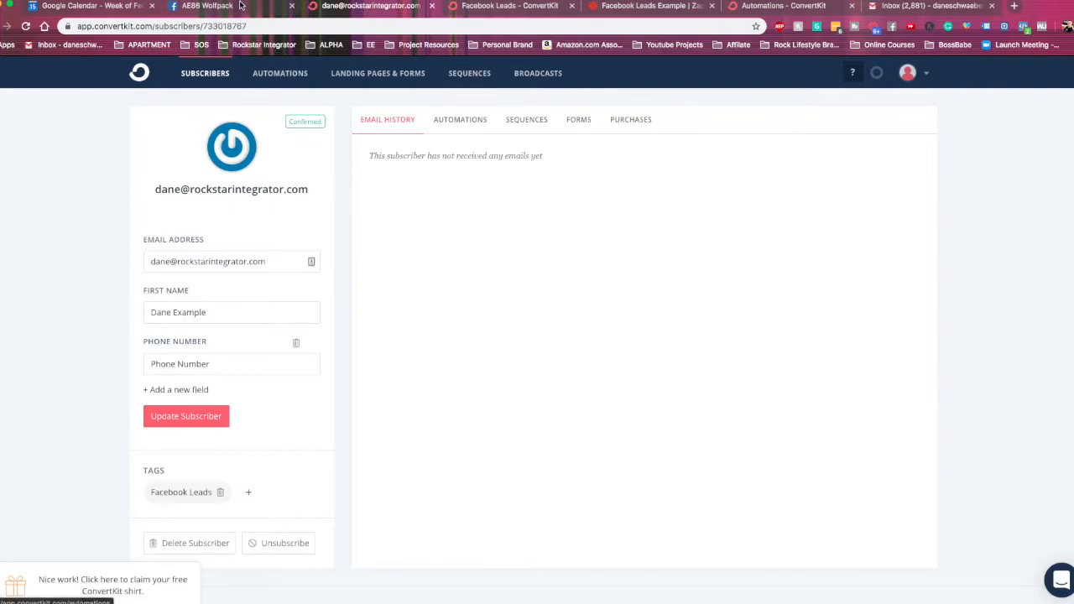
{"action": "mouse_move", "coordinate": [213, 297]}
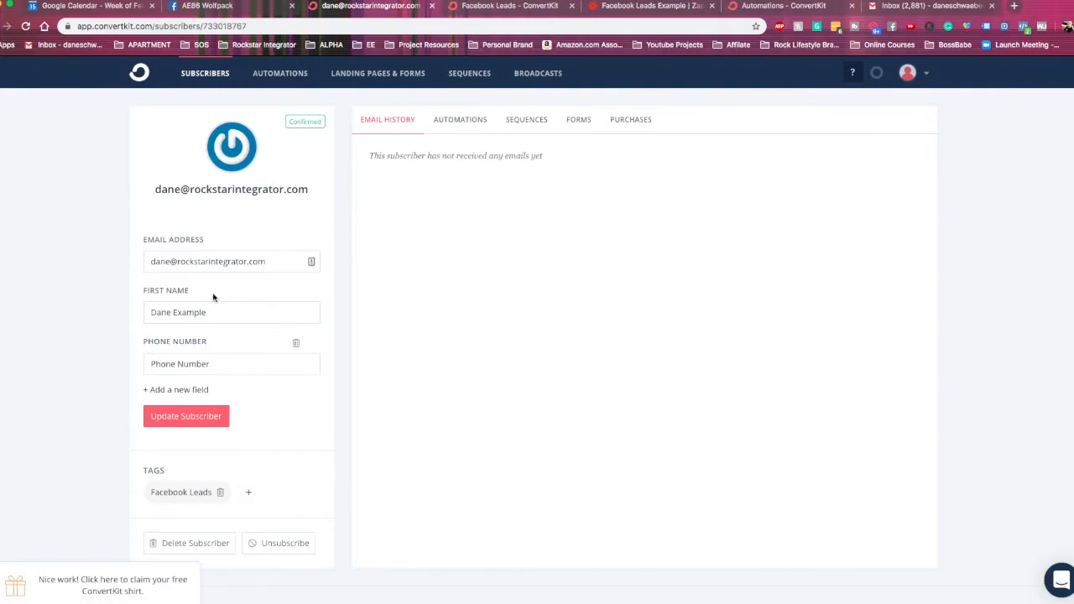
{"action": "left_click", "coordinate": [177, 389]}
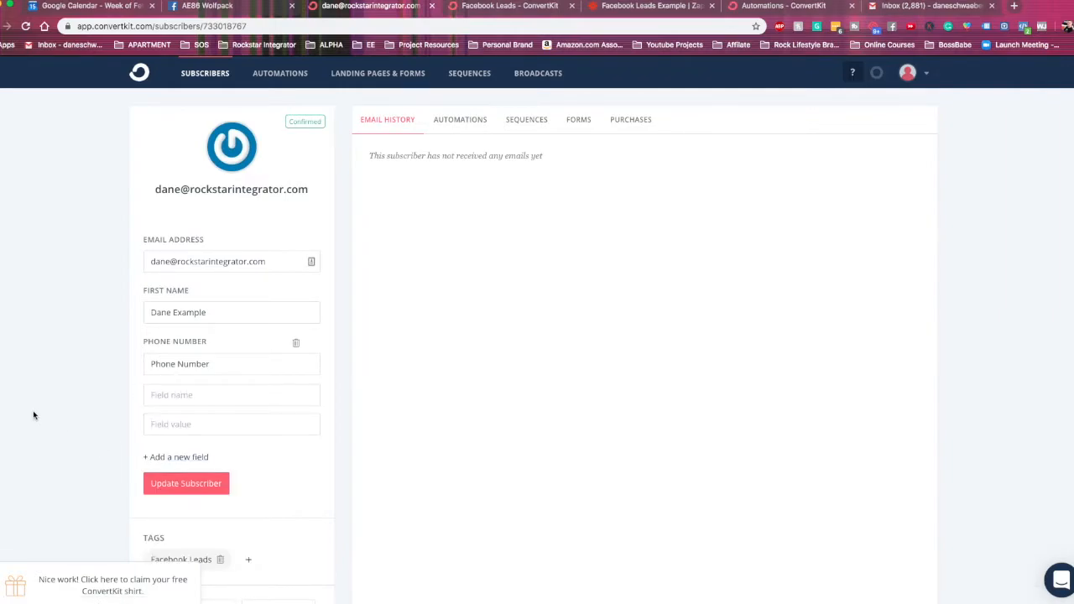
{"action": "mouse_move", "coordinate": [37, 412]}
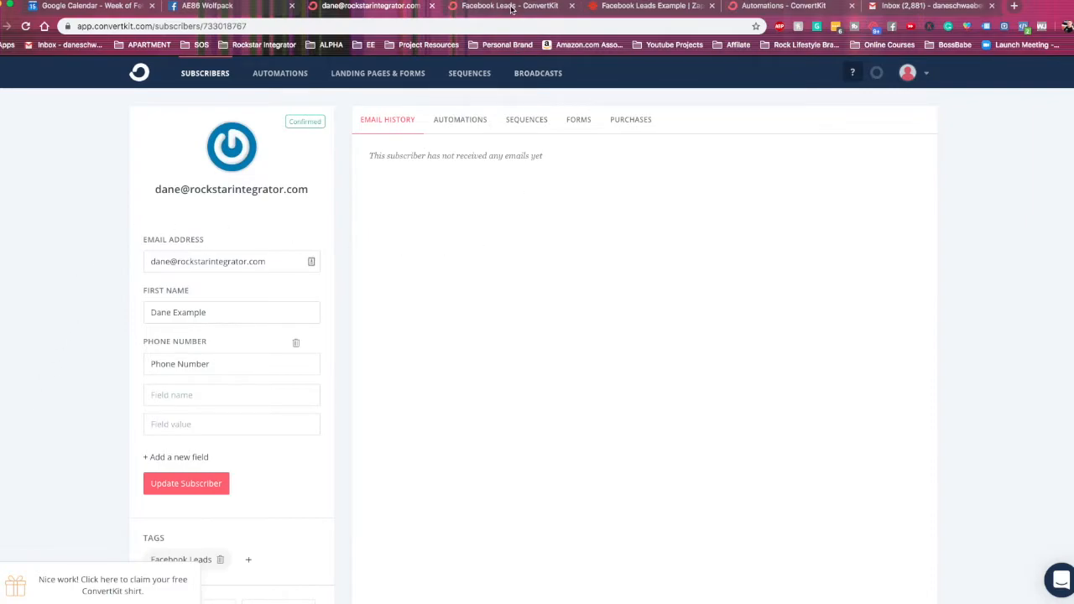
Add a Phone Number custom field to the Facebook Leads form, then delete the duplicate
{"action": "left_click", "coordinate": [510, 6]}
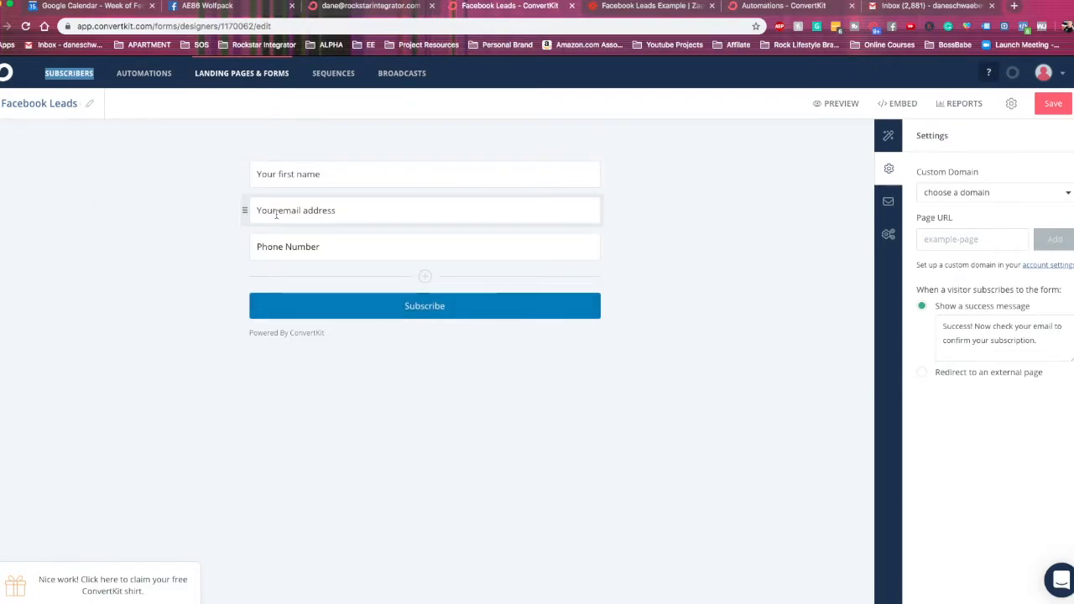
{"action": "mouse_move", "coordinate": [123, 210]}
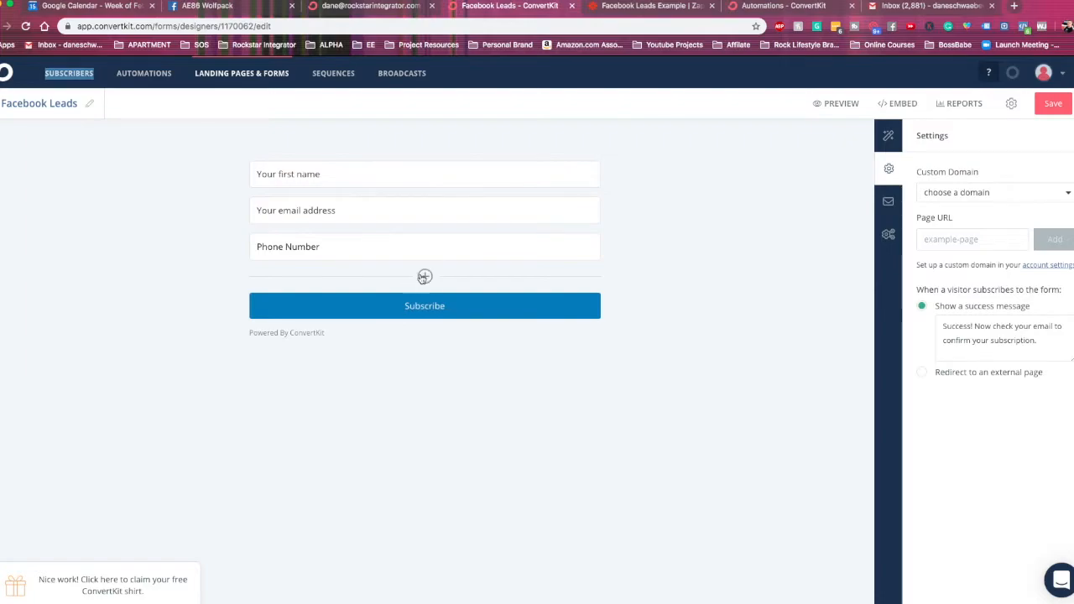
{"action": "left_click", "coordinate": [423, 276]}
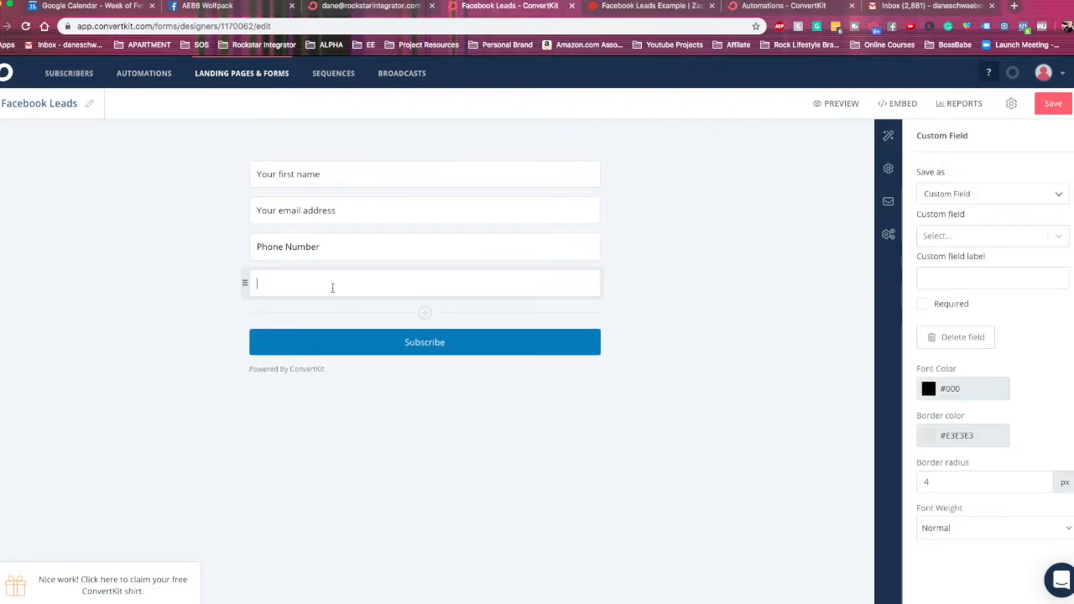
{"action": "left_click", "coordinate": [992, 193]}
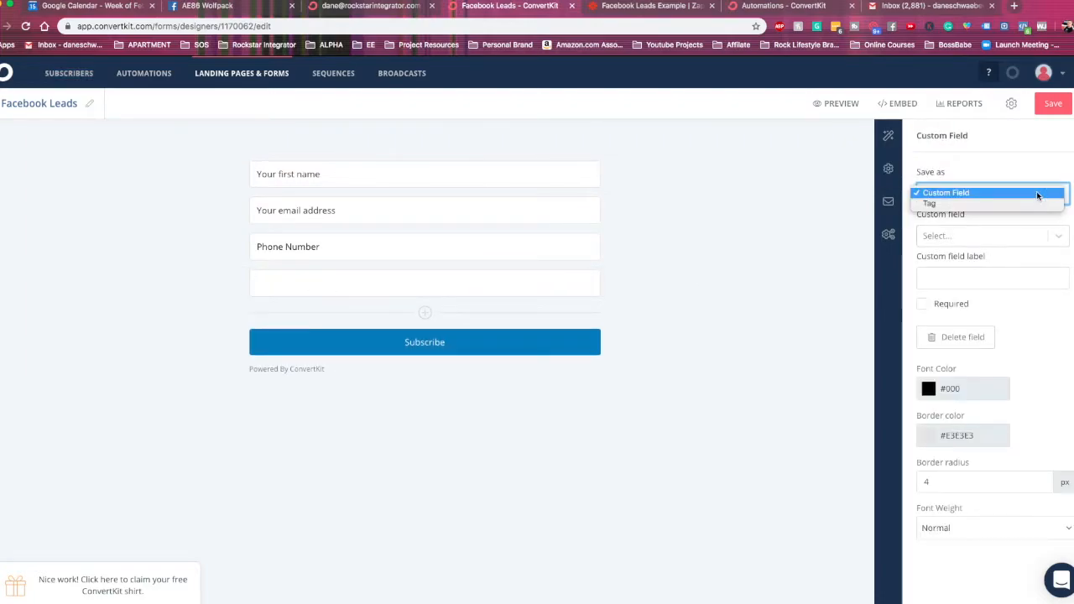
{"action": "left_click", "coordinate": [992, 235]}
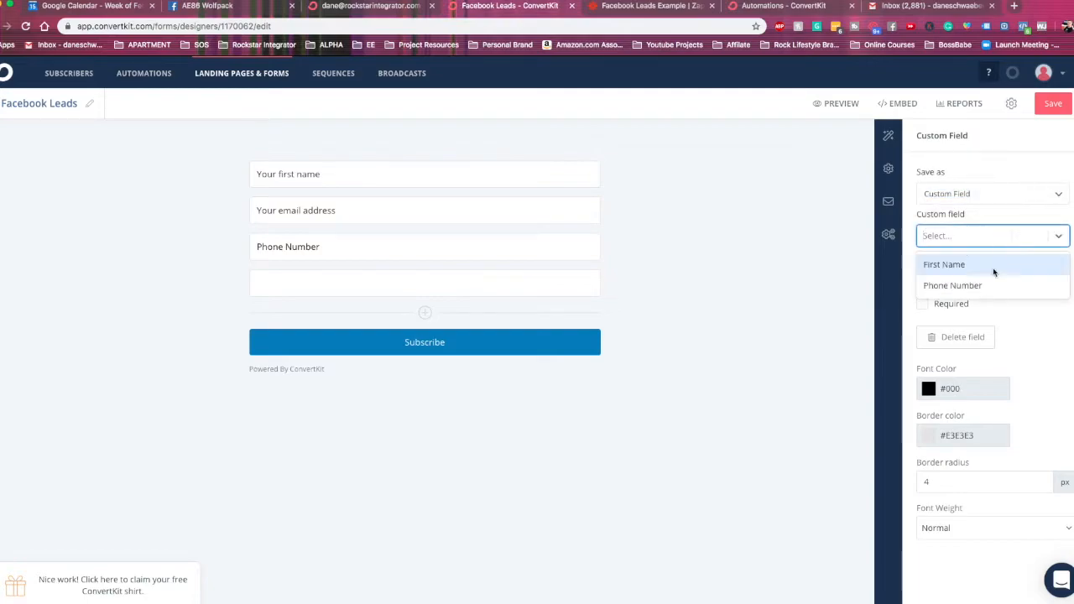
{"action": "left_click", "coordinate": [951, 285]}
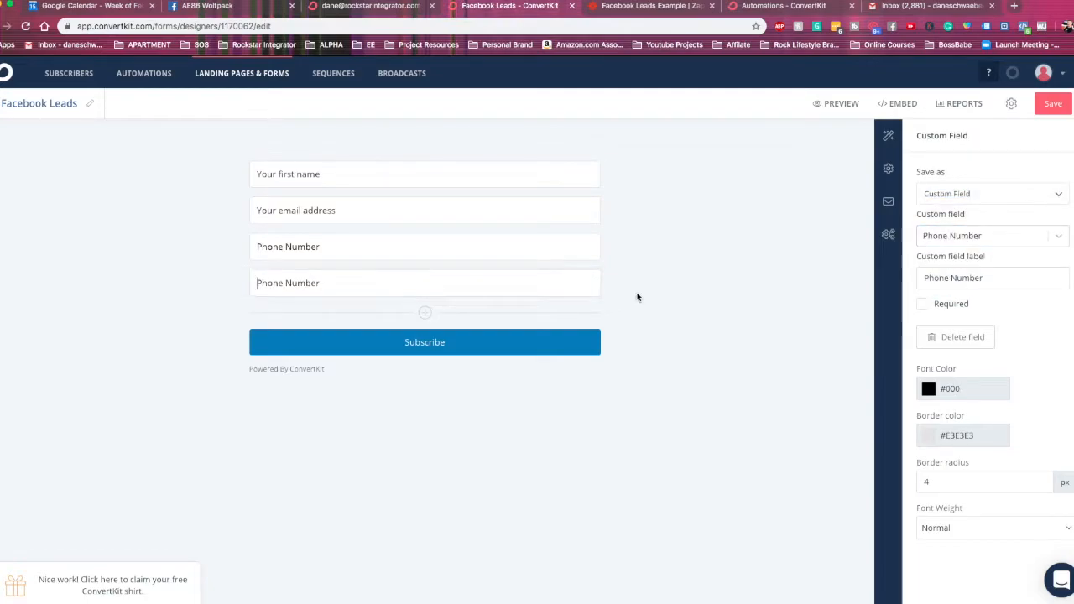
{"action": "left_click", "coordinate": [424, 283]}
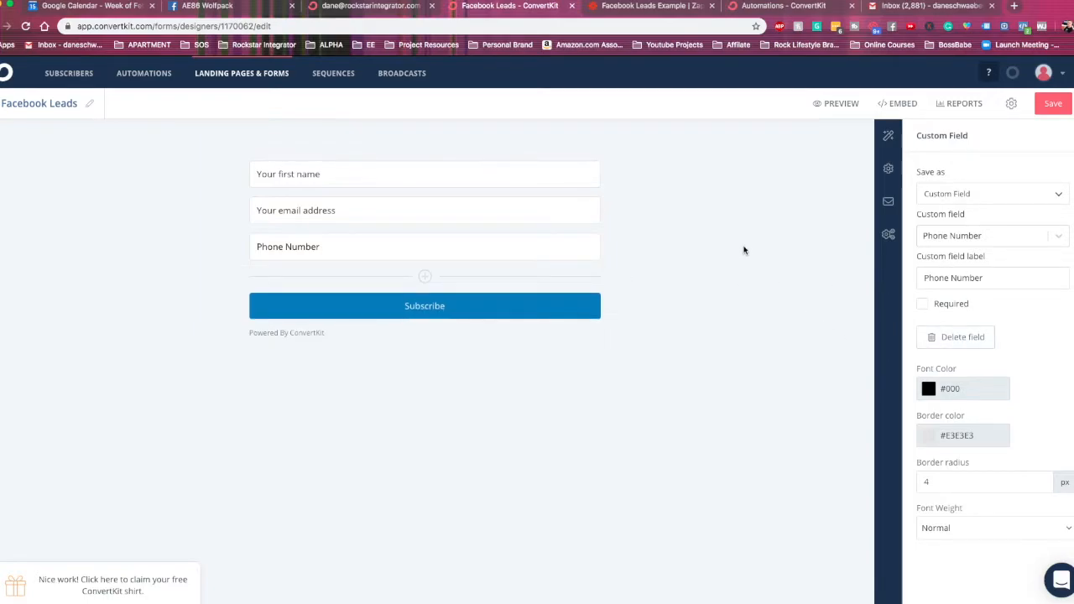
{"action": "mouse_move", "coordinate": [740, 245]}
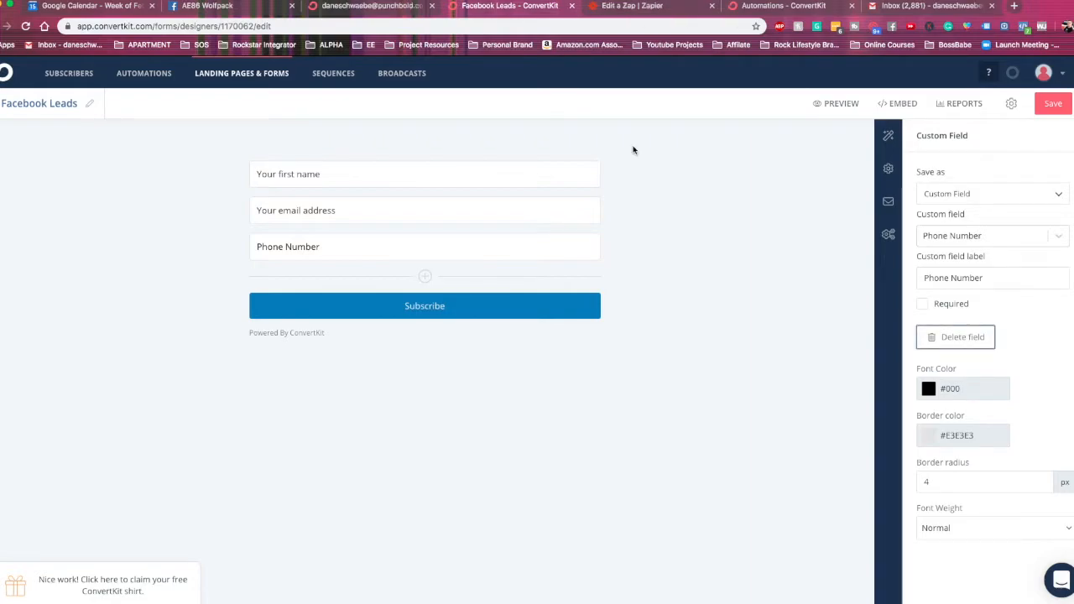
{"action": "mouse_move", "coordinate": [637, 149]}
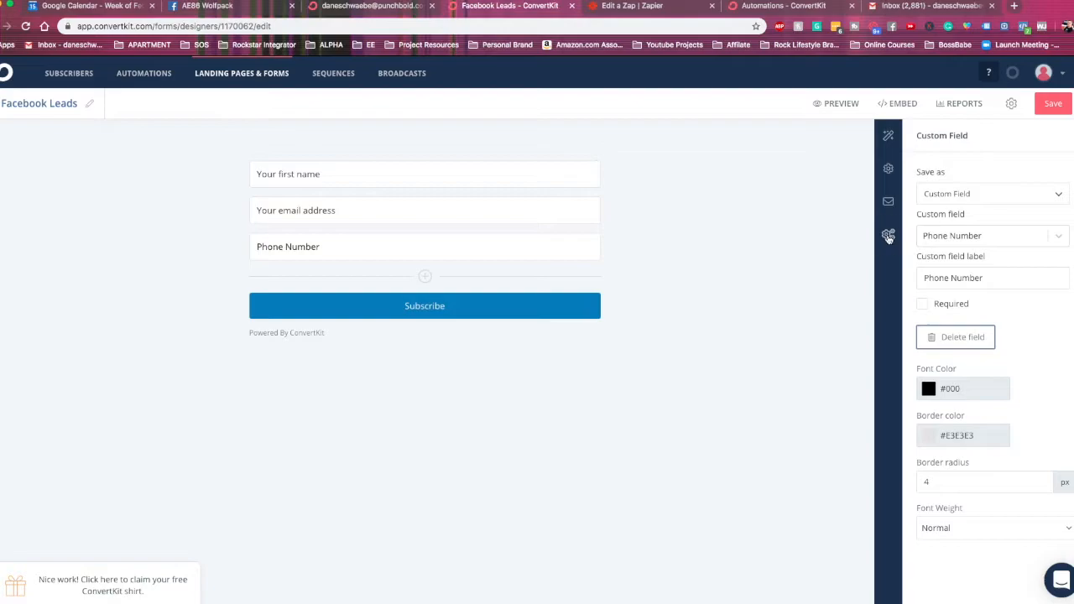
Show the Facebook Leads form's incentive email settings, where sending is switched off
{"action": "left_click", "coordinate": [888, 202]}
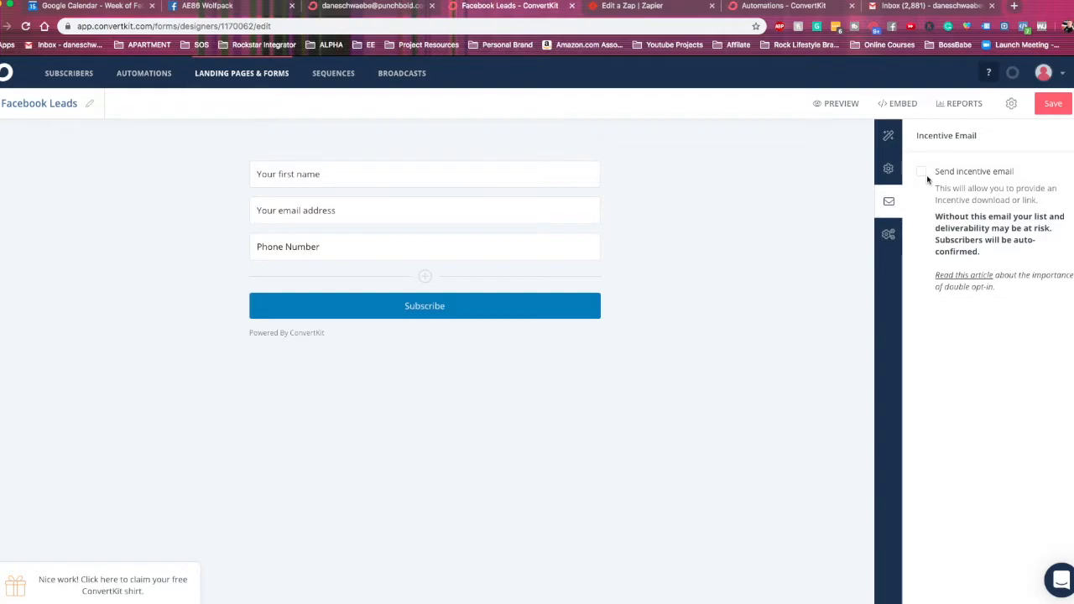
{"action": "mouse_move", "coordinate": [845, 168]}
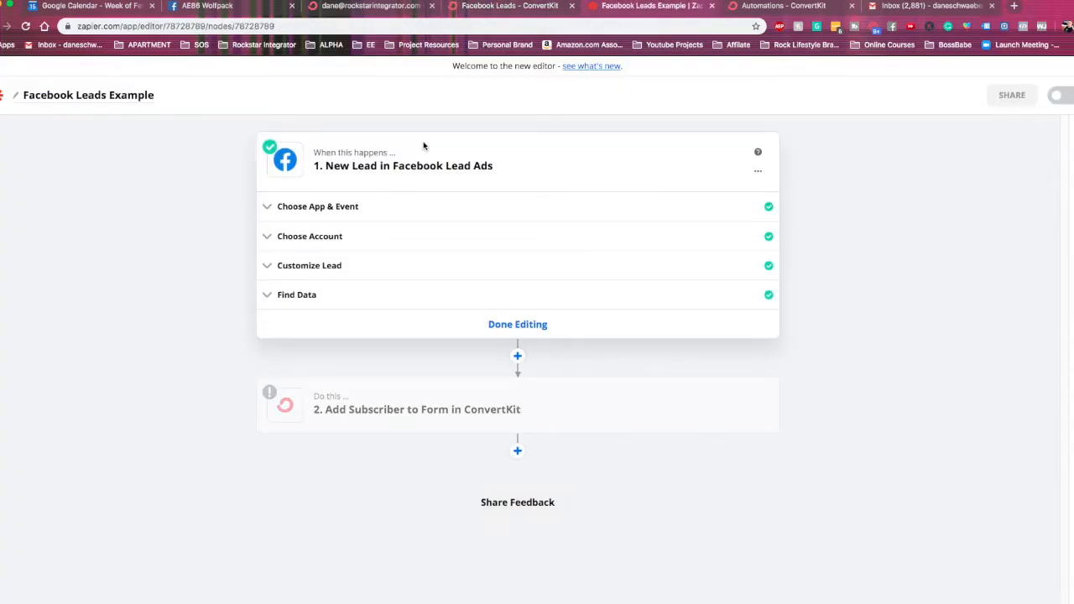
{"action": "mouse_move", "coordinate": [152, 160]}
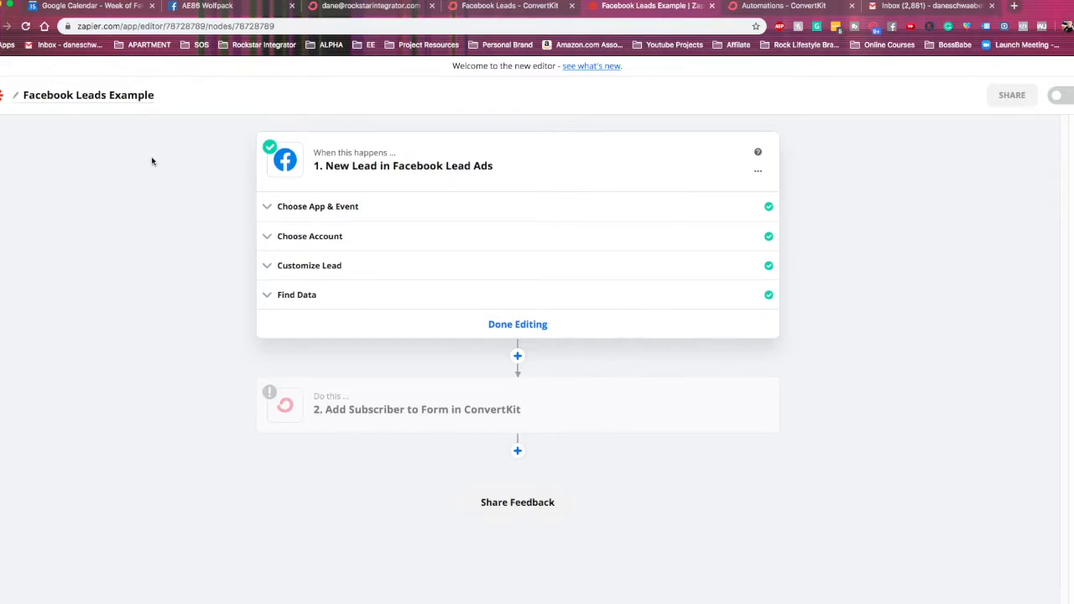
{"action": "mouse_move", "coordinate": [140, 163]}
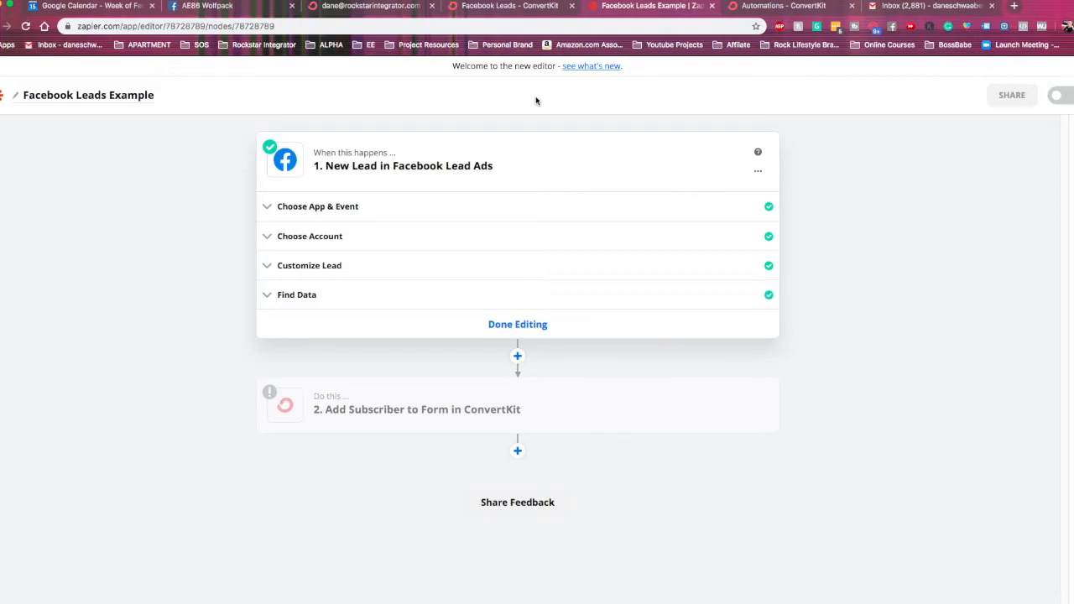
{"action": "mouse_move", "coordinate": [328, 188]}
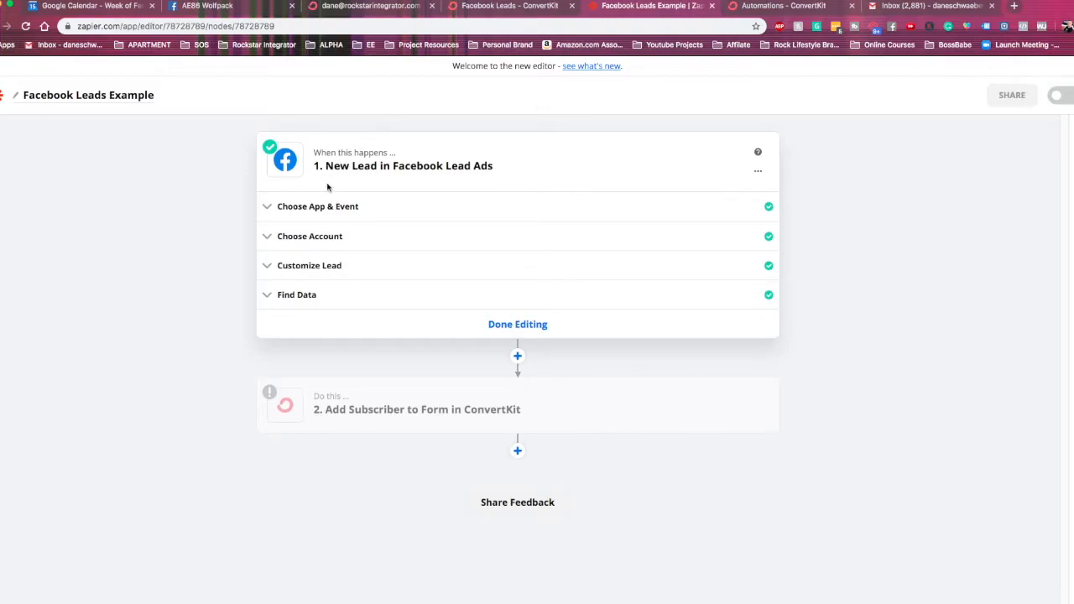
Review the Facebook Lead Ads trigger's app, account and AE86 Wolfpack page, keeping Example Form
{"action": "left_click", "coordinate": [317, 206]}
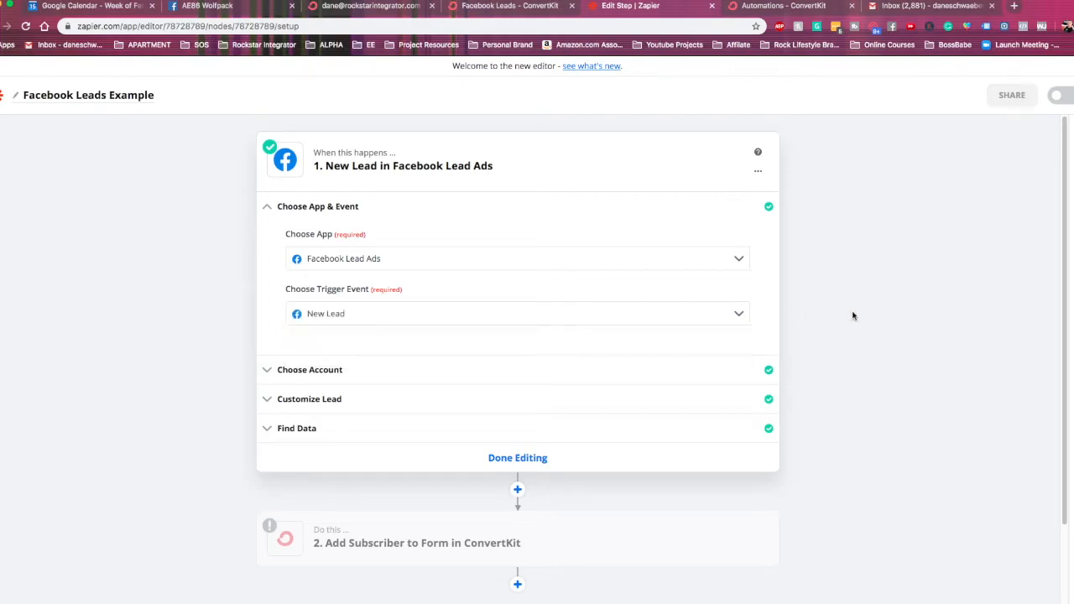
{"action": "left_click", "coordinate": [308, 370]}
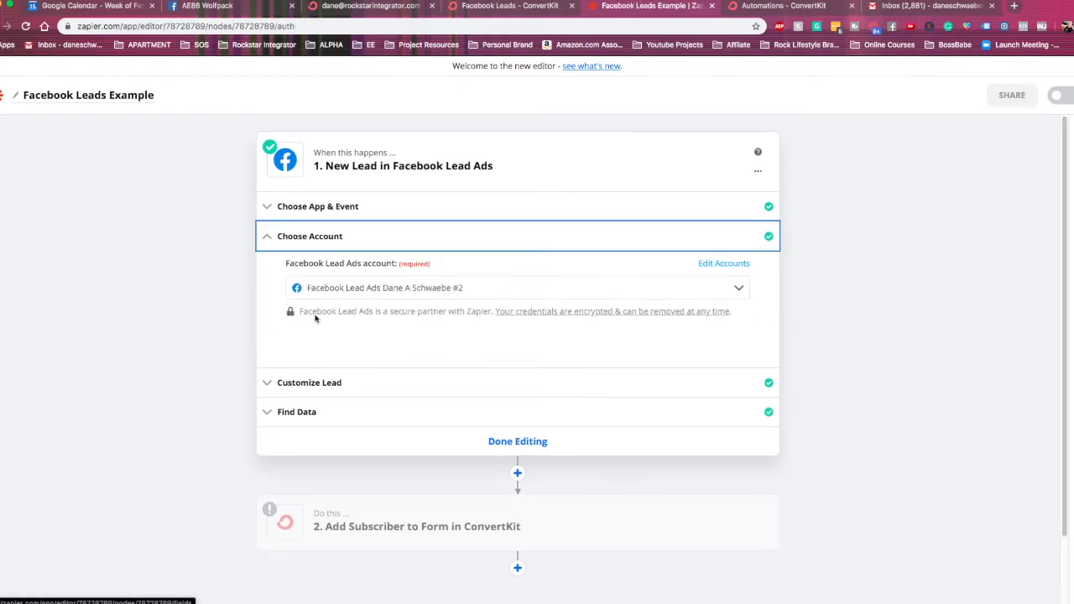
{"action": "mouse_move", "coordinate": [462, 302]}
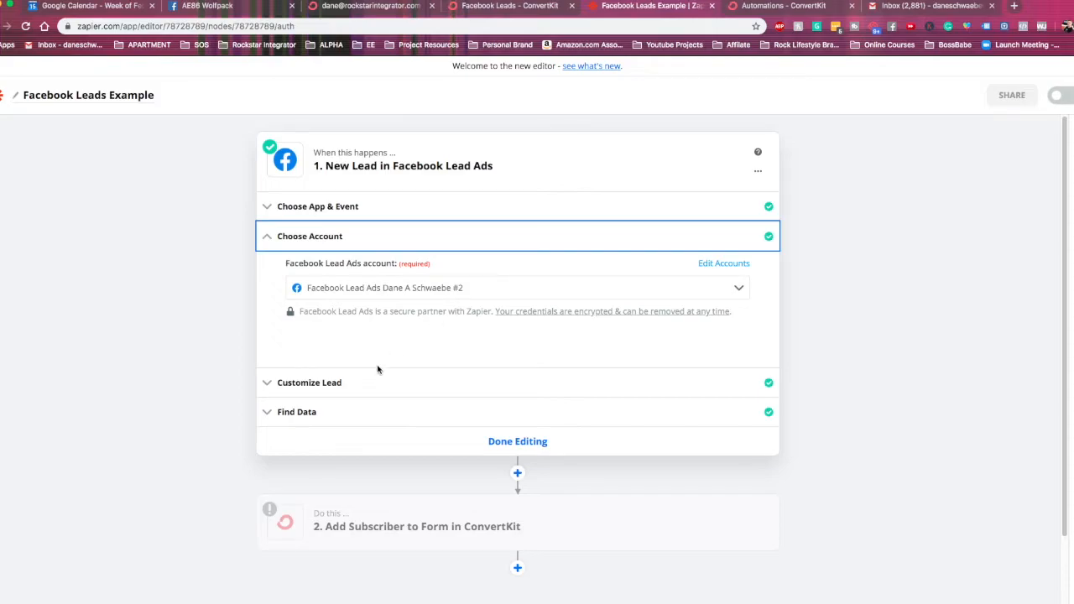
{"action": "left_click", "coordinate": [309, 383]}
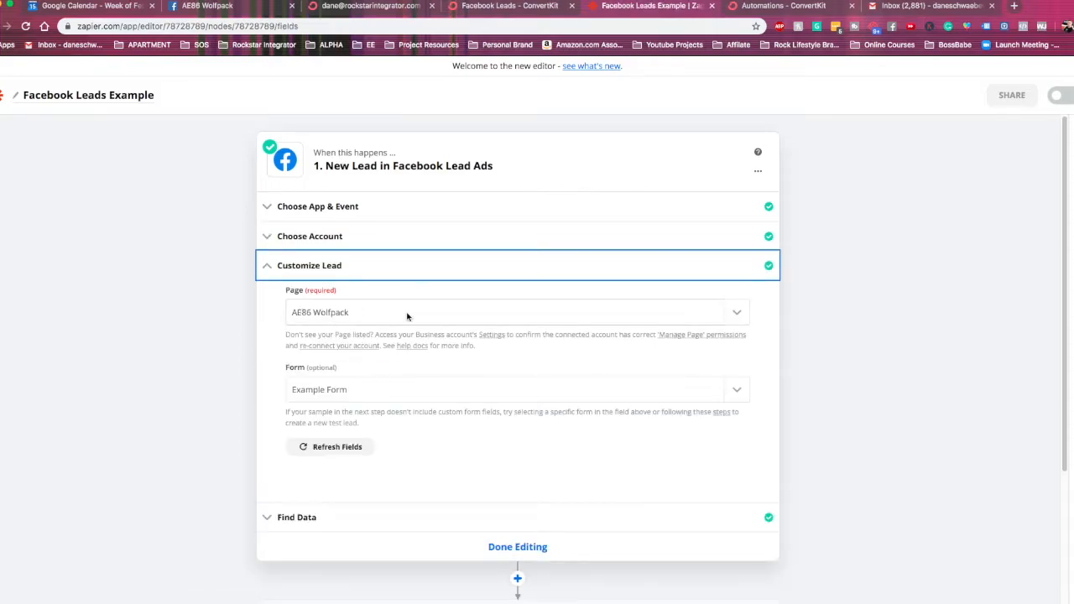
{"action": "left_click", "coordinate": [736, 390]}
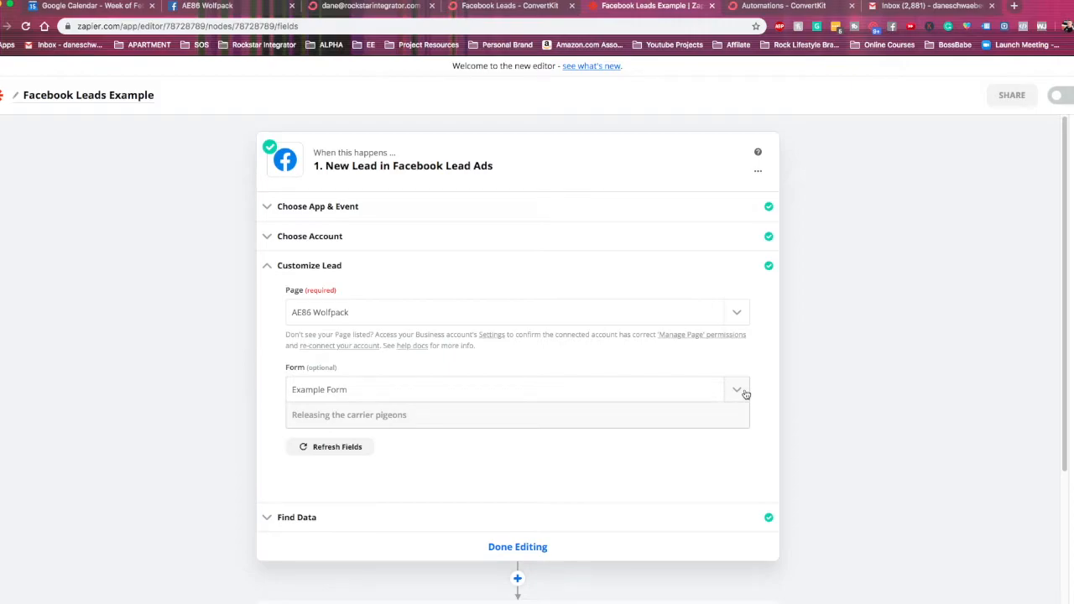
{"action": "left_click", "coordinate": [737, 389]}
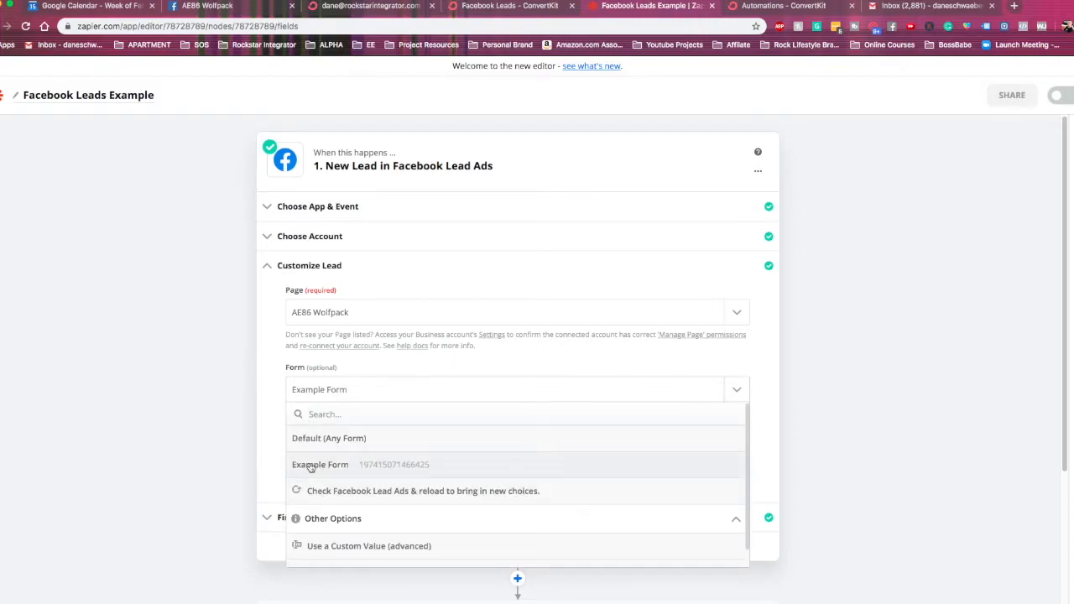
{"action": "left_click", "coordinate": [319, 464]}
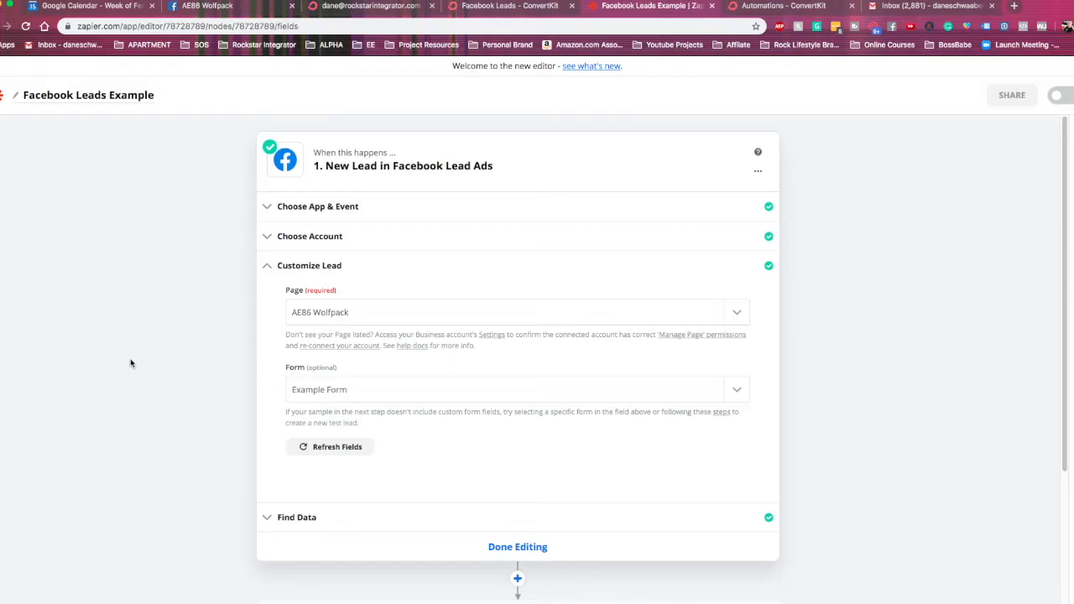
{"action": "mouse_move", "coordinate": [279, 486]}
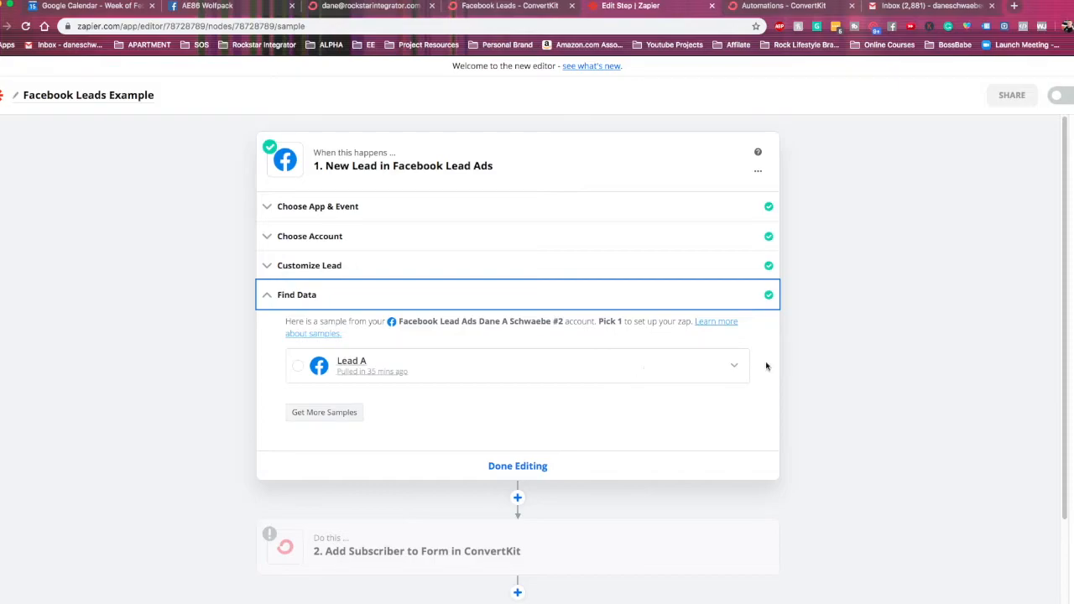
Inspect the Lead A sample's fields, then collapse the Find Data section
{"action": "left_click", "coordinate": [517, 365]}
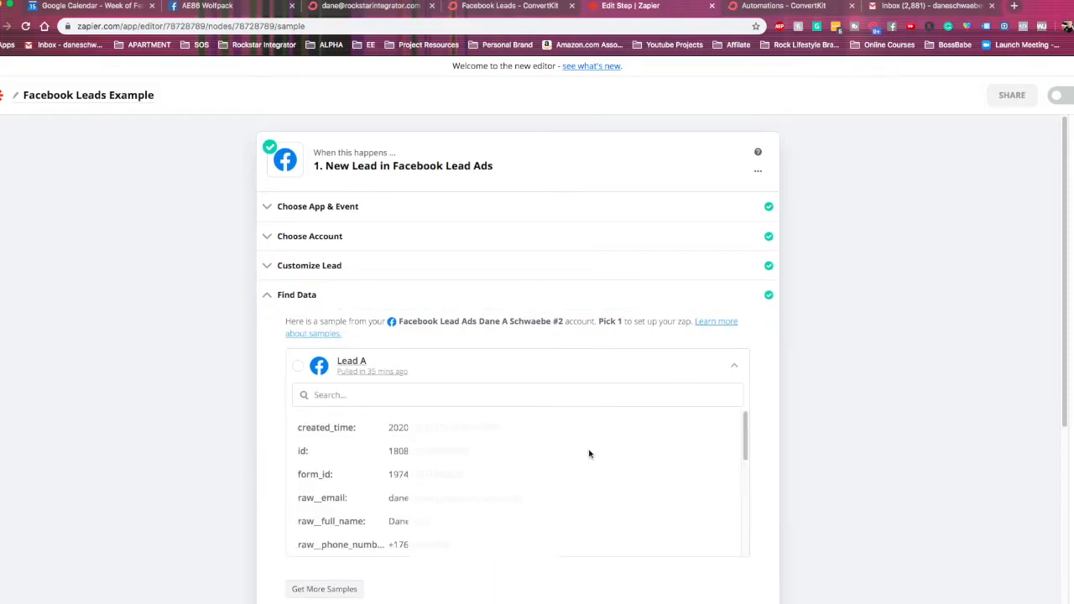
{"action": "scroll", "scroll_direction": "down", "scroll_amount": 3}
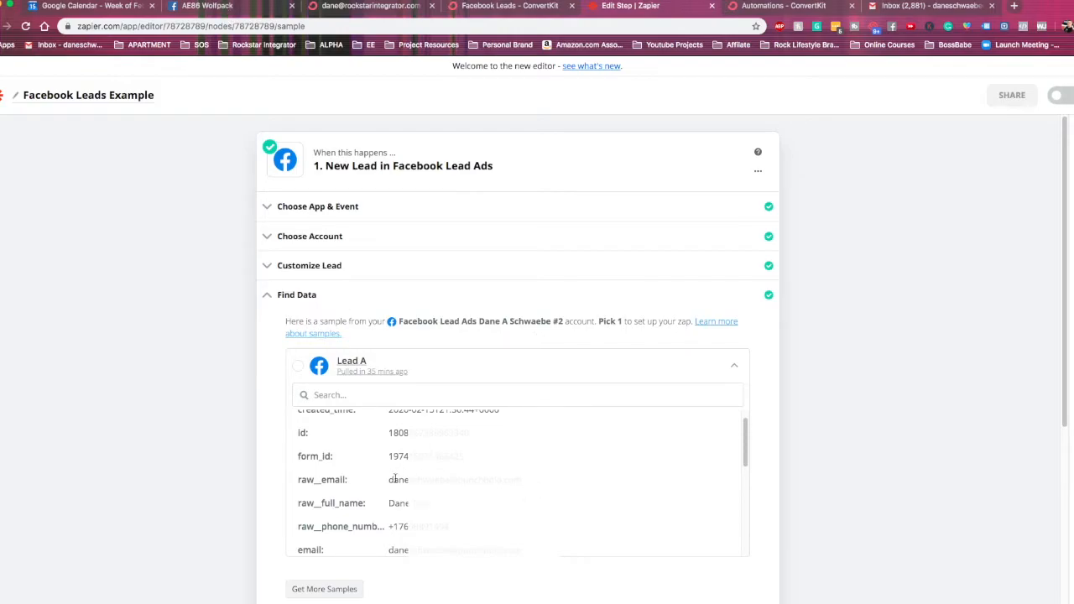
{"action": "scroll", "scroll_direction": "down", "scroll_amount": 3}
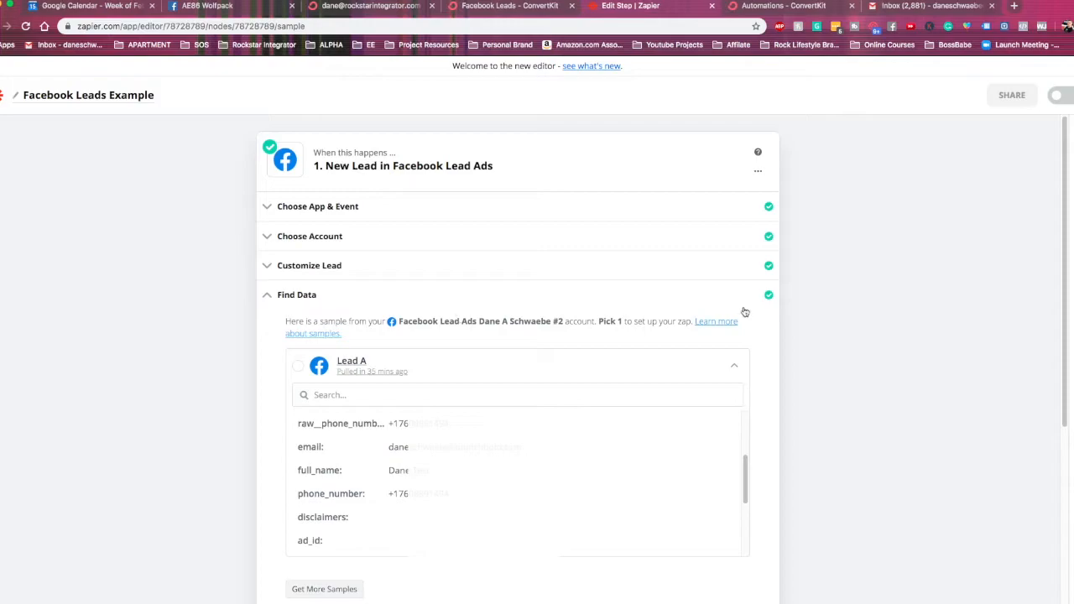
{"action": "left_click", "coordinate": [296, 295]}
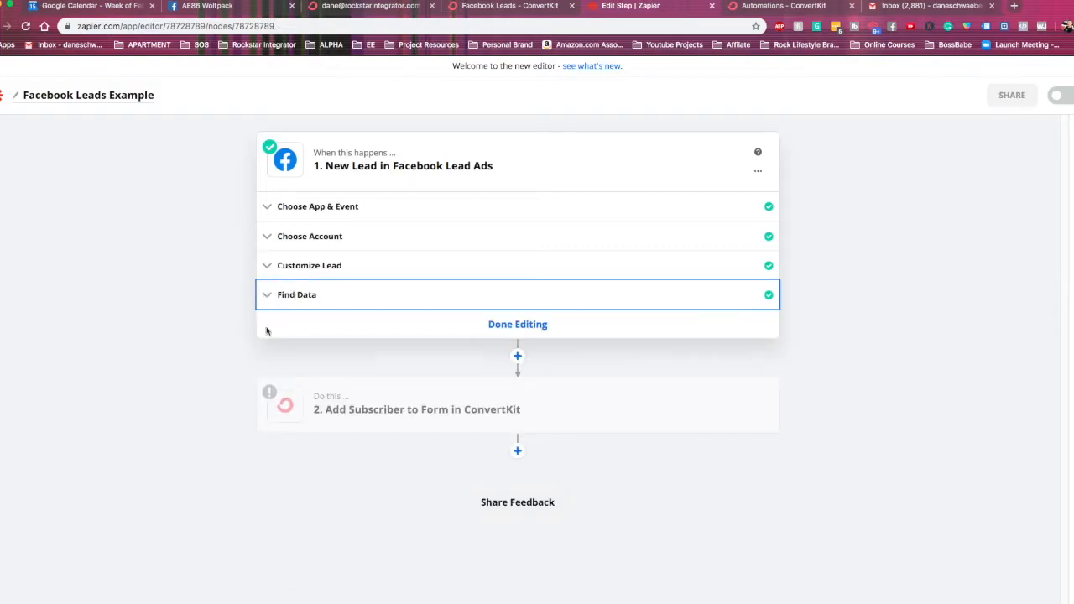
Finish the trigger and accept the ConvertKit action's app, event and connected account
{"action": "left_click", "coordinate": [517, 324]}
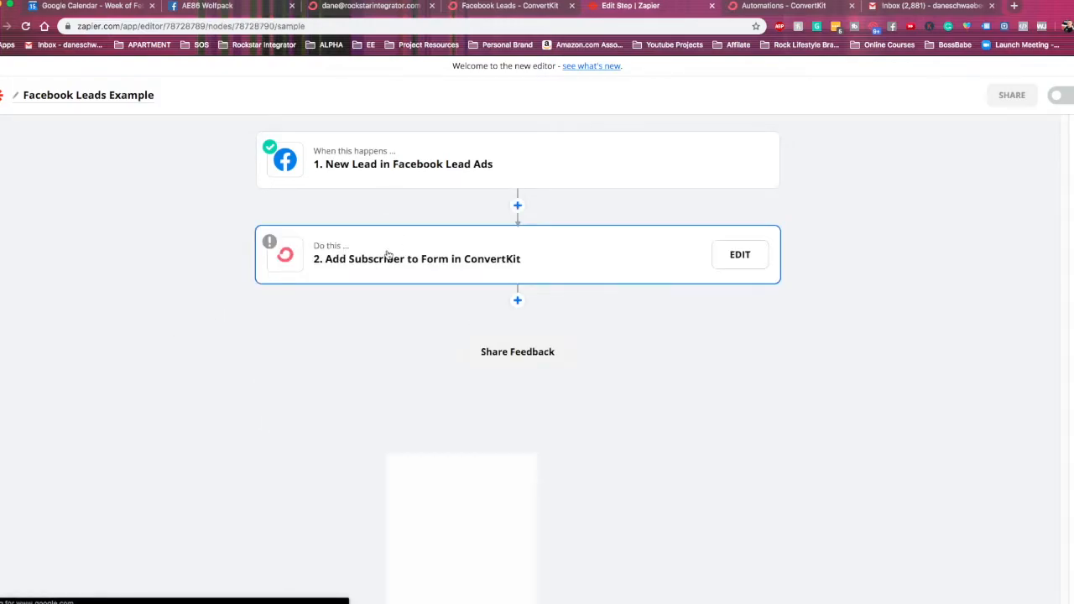
{"action": "left_click", "coordinate": [740, 254]}
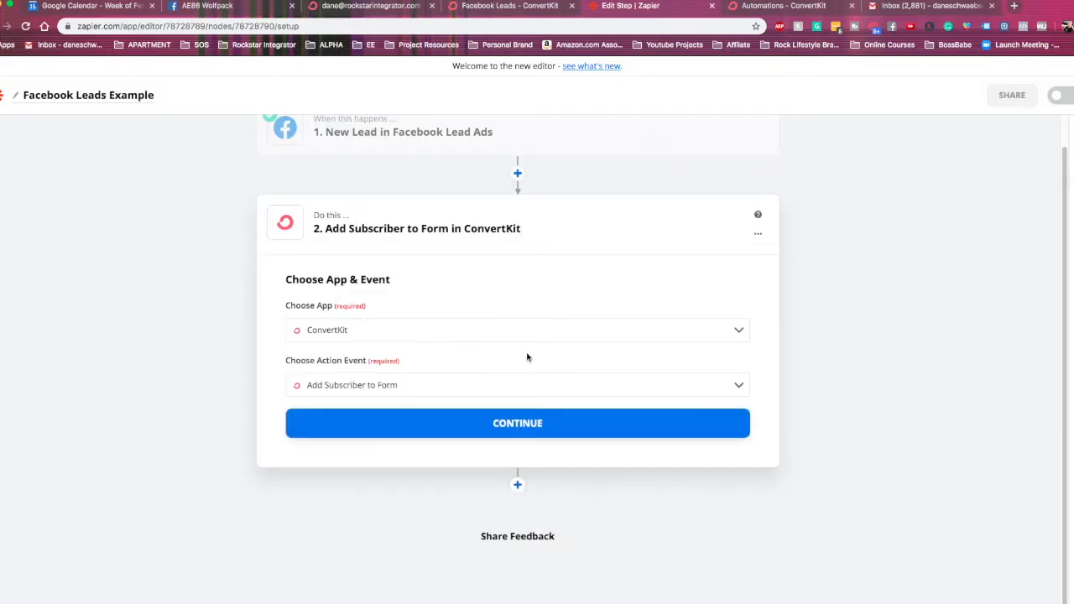
{"action": "mouse_move", "coordinate": [494, 428]}
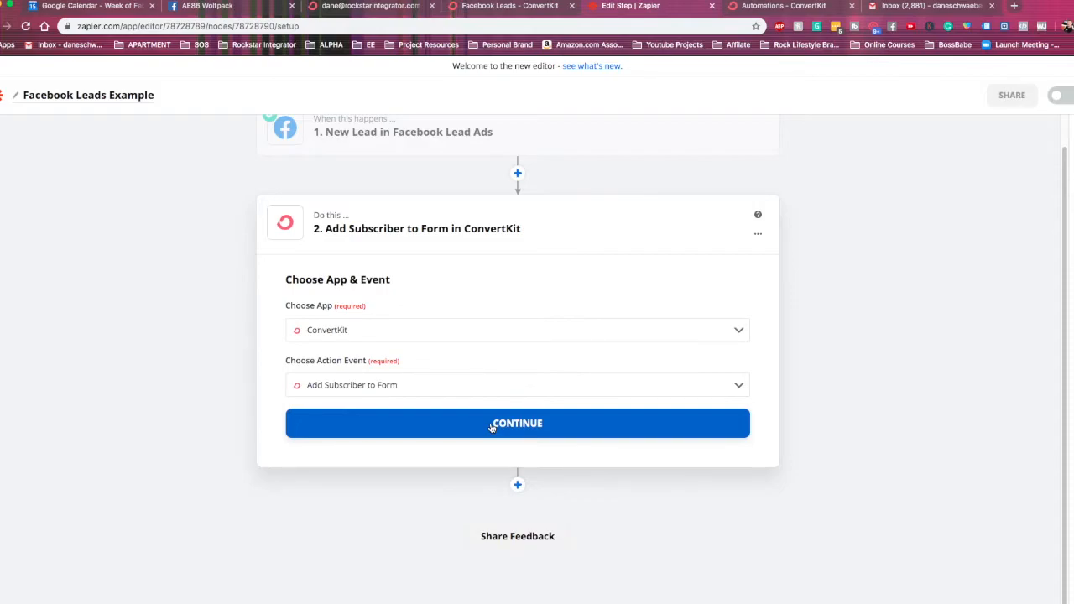
{"action": "left_click", "coordinate": [517, 423]}
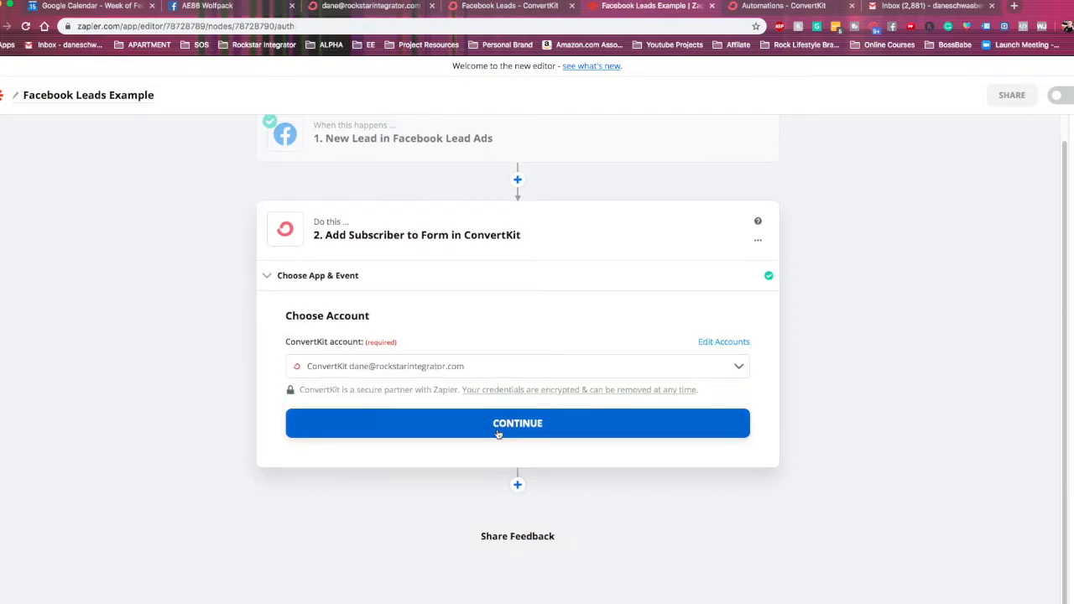
{"action": "left_click", "coordinate": [517, 423]}
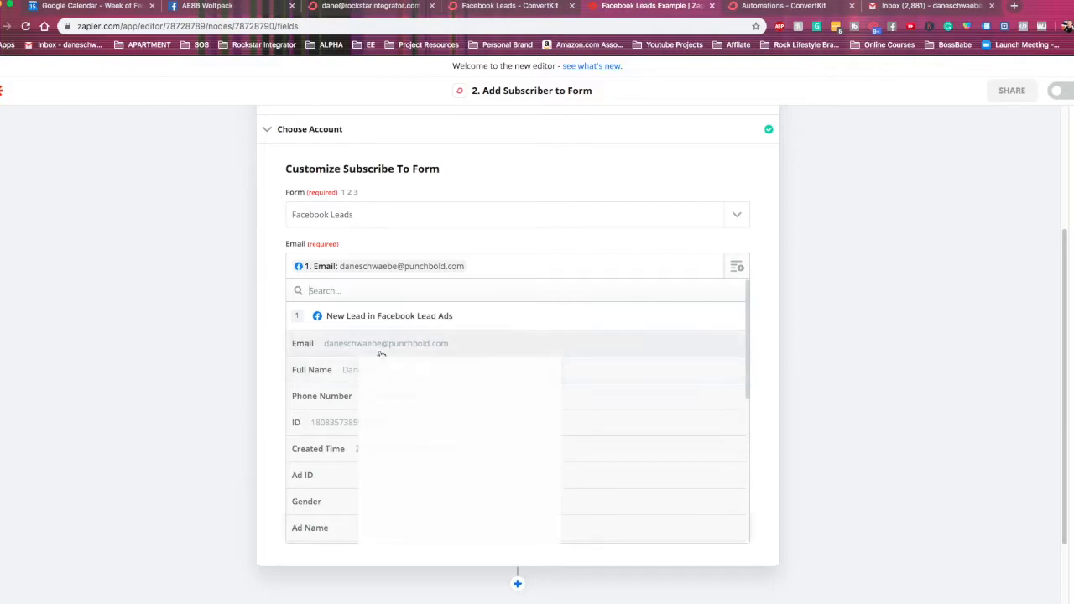
{"action": "mouse_move", "coordinate": [435, 350]}
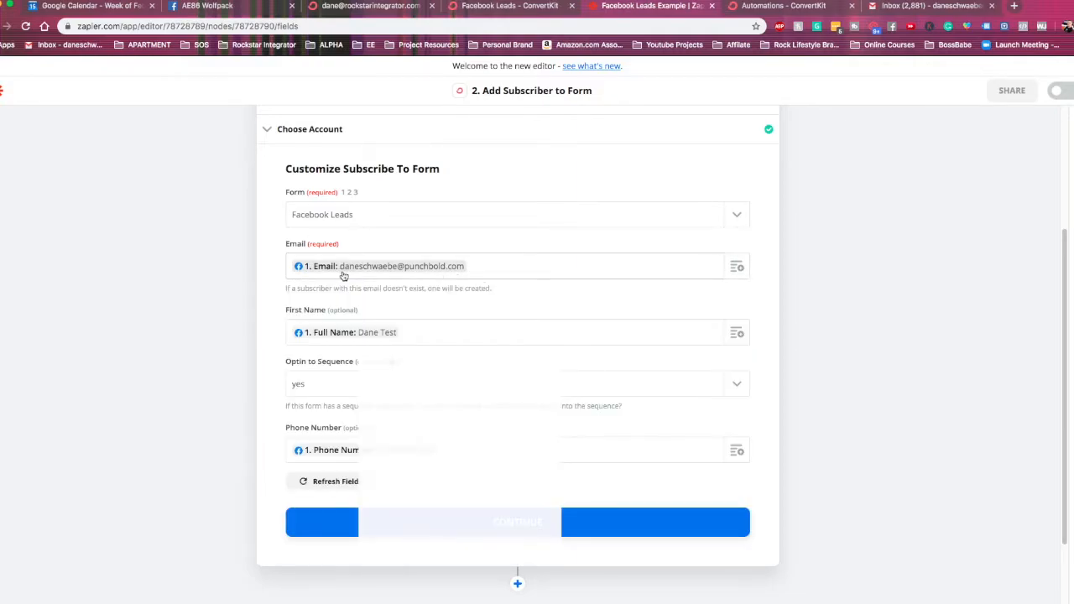
{"action": "mouse_move", "coordinate": [582, 293]}
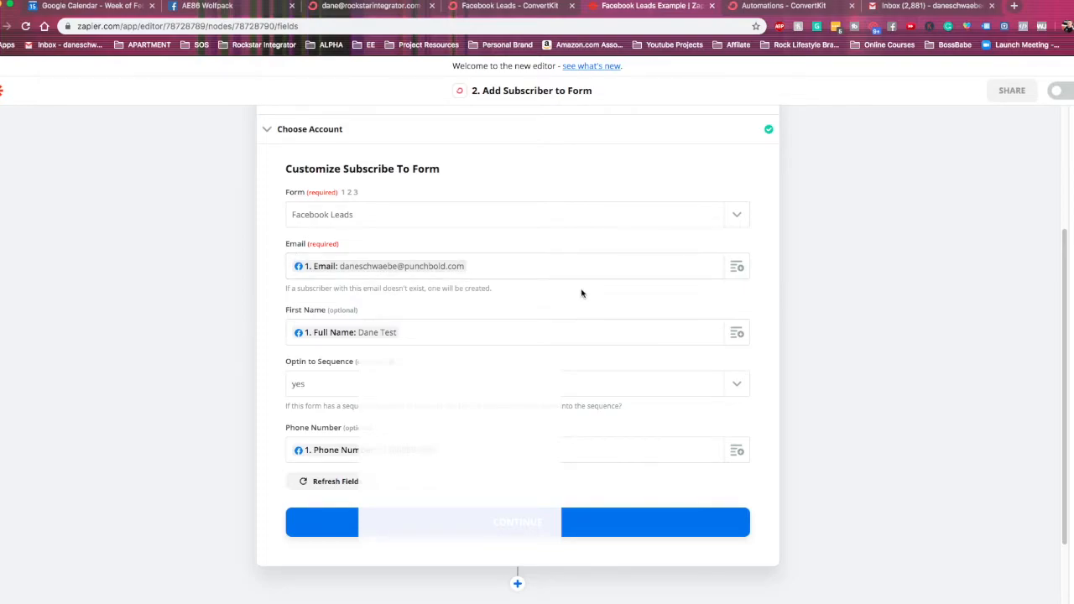
Confirm email, full name, phone number and sequence opt-in yes mappings for the Facebook Leads form
{"action": "scroll", "scroll_direction": "down", "scroll_amount": 3}
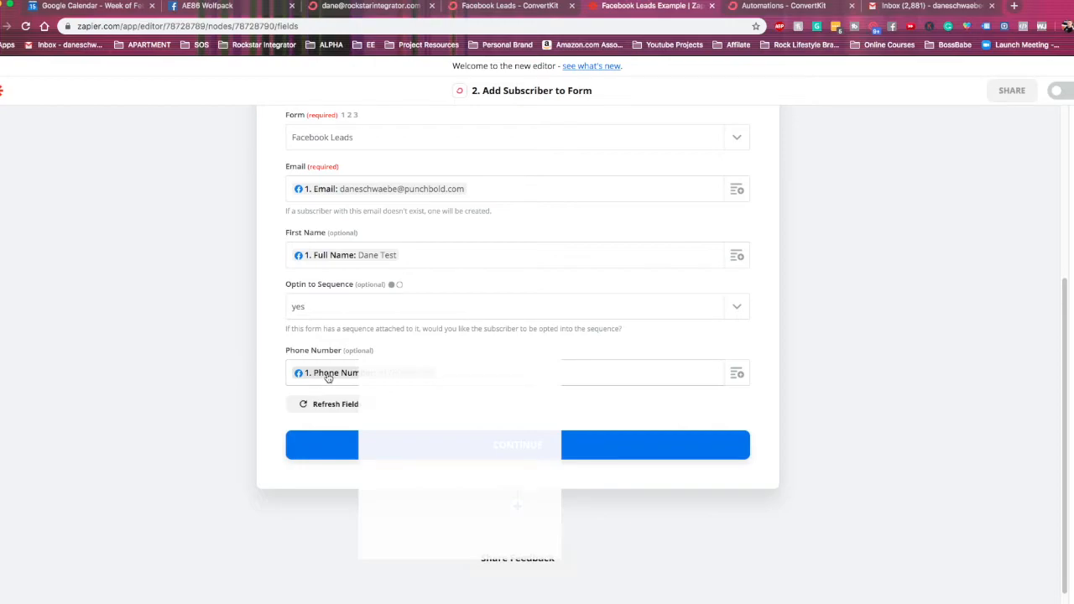
{"action": "left_click", "coordinate": [516, 445]}
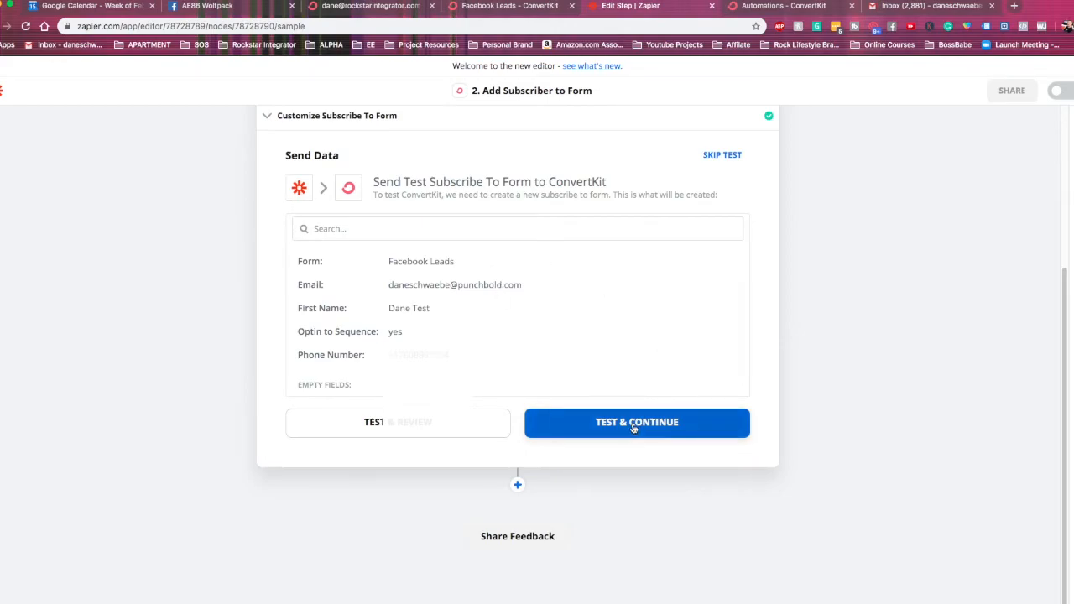
Send a test subscriber to ConvertKit and switch the Facebook Leads Example zap on
{"action": "left_click", "coordinate": [636, 423]}
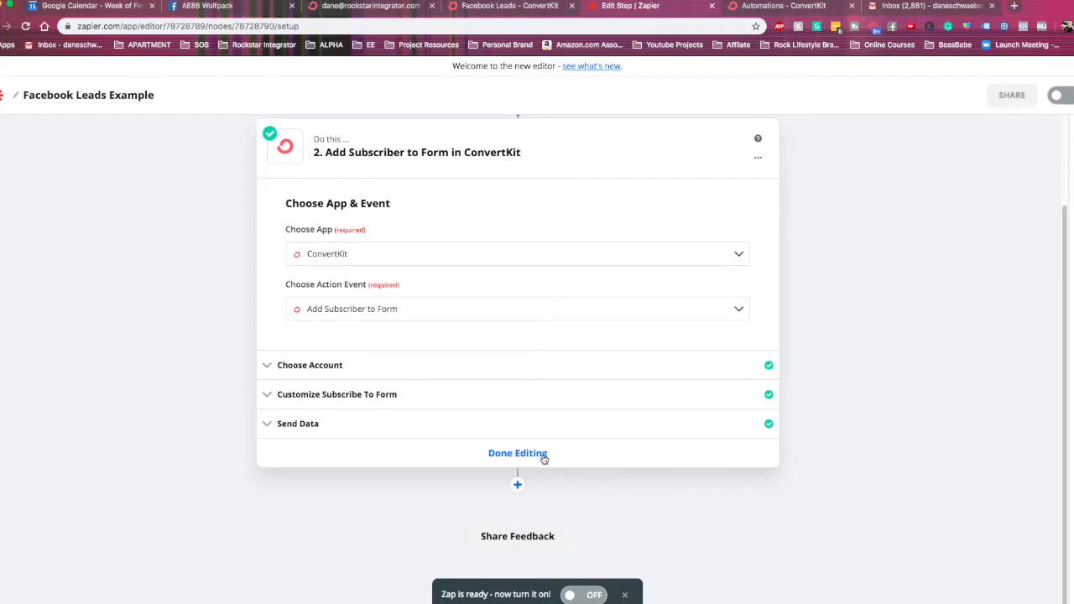
{"action": "left_click", "coordinate": [518, 453]}
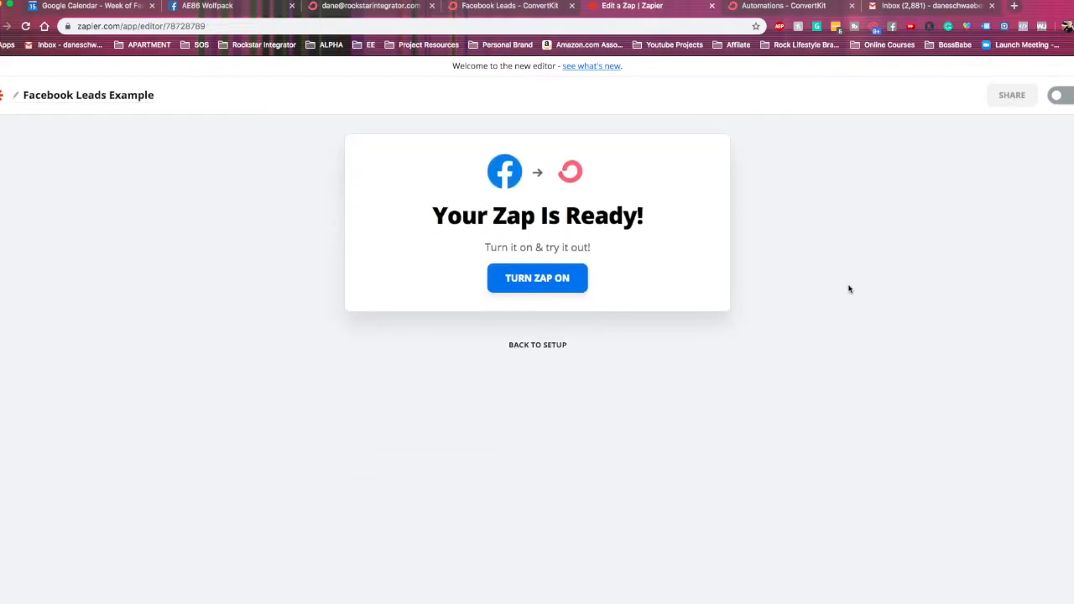
{"action": "left_click", "coordinate": [537, 277]}
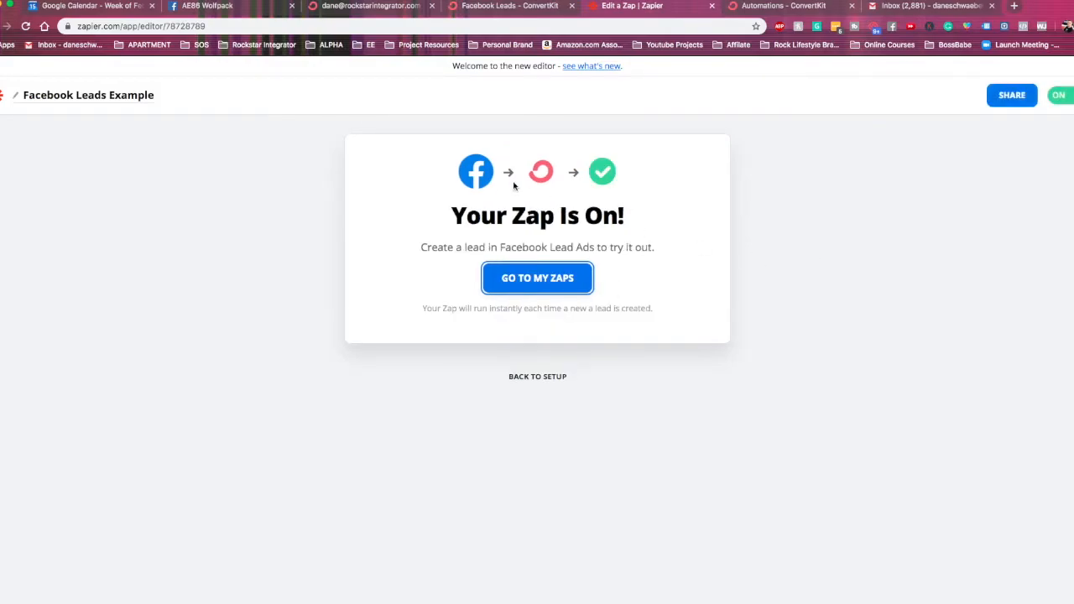
{"action": "mouse_move", "coordinate": [836, 250]}
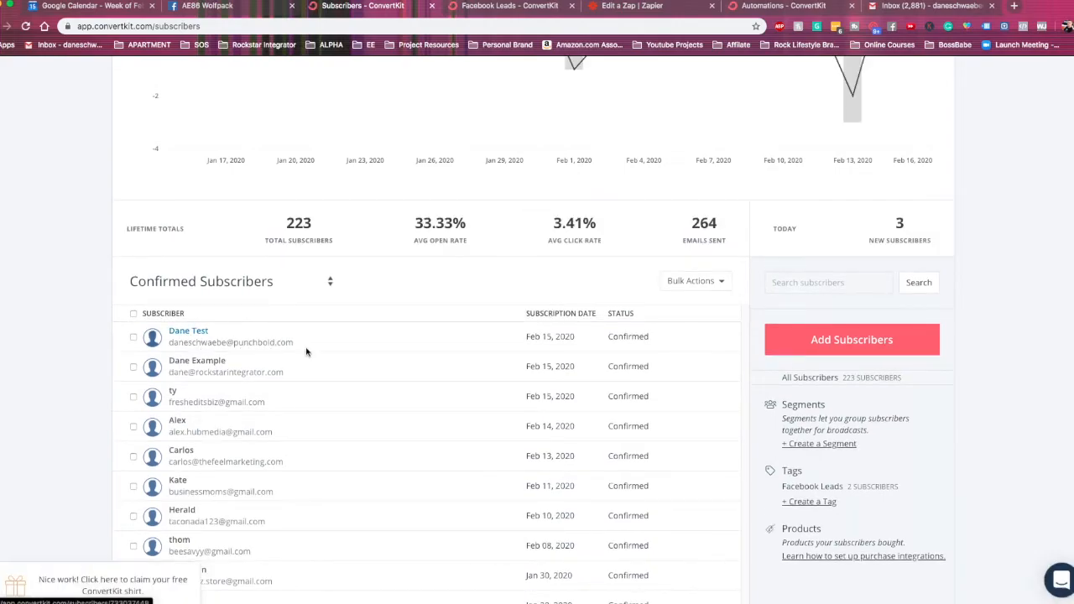
{"action": "mouse_move", "coordinate": [185, 339]}
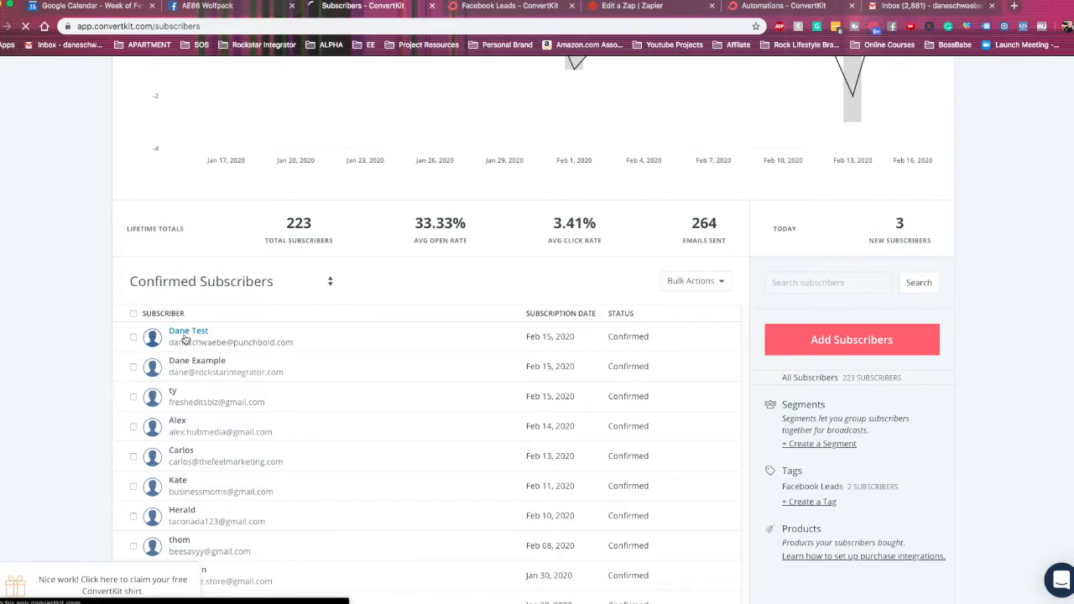
Check the newest subscriber's Facebook Leads tag, then go to the Automations overview
{"action": "left_click", "coordinate": [188, 331]}
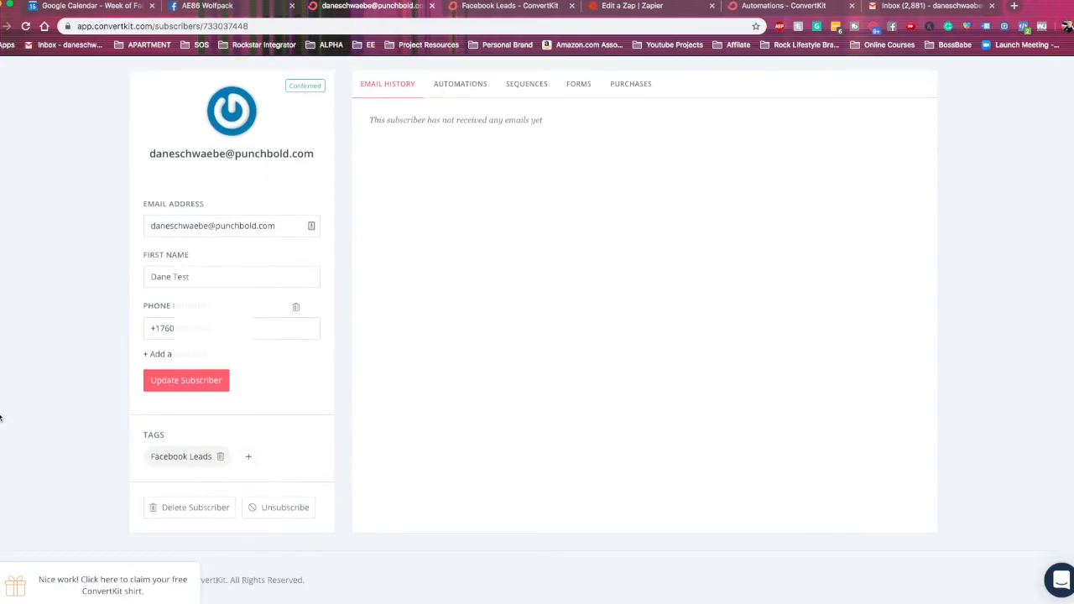
{"action": "mouse_move", "coordinate": [194, 467]}
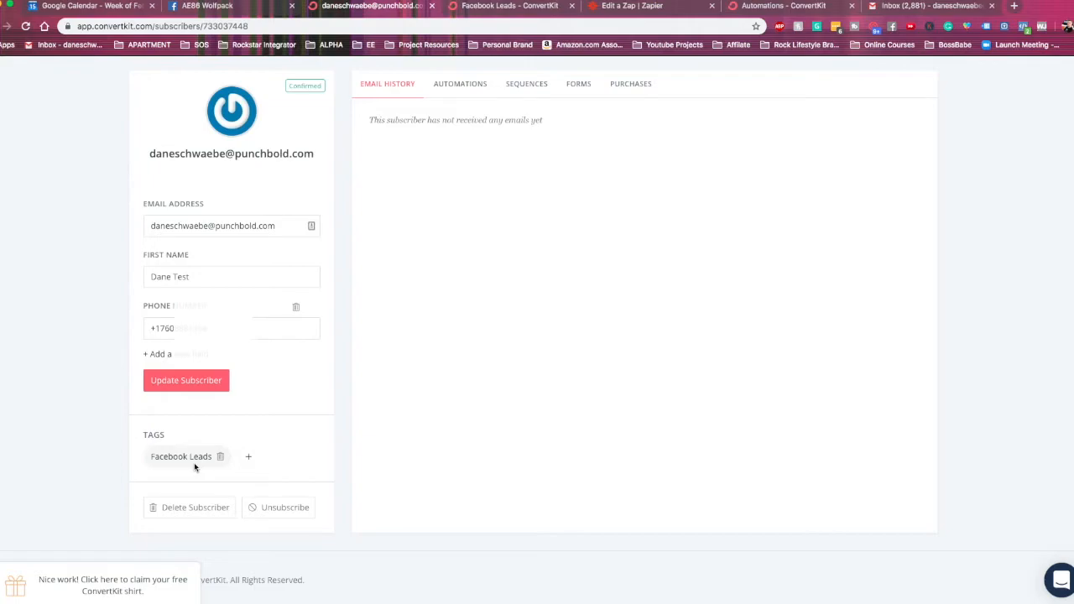
{"action": "mouse_move", "coordinate": [78, 192]}
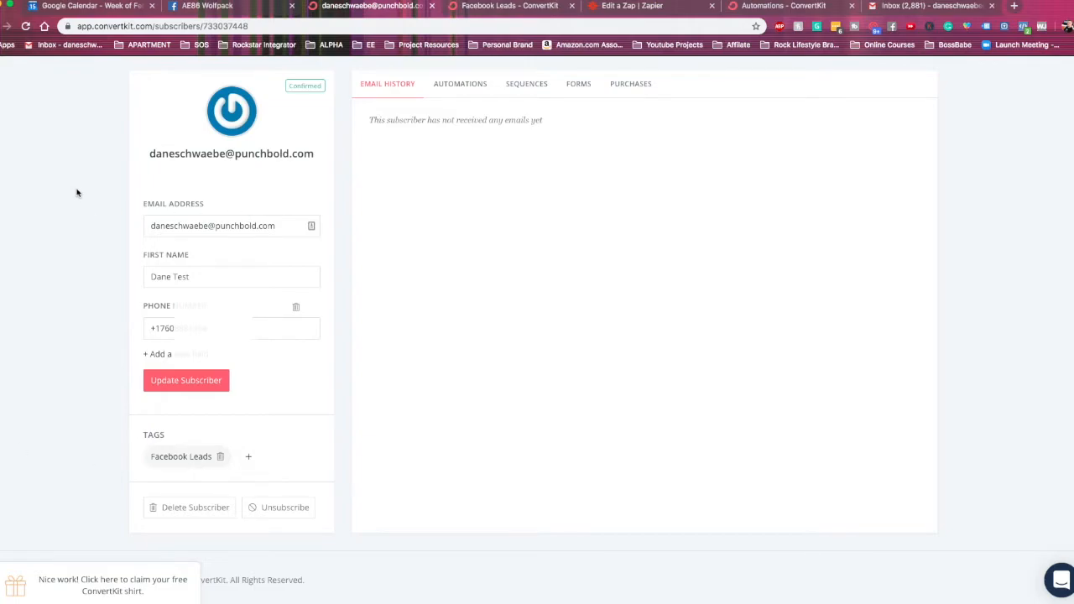
{"action": "left_click", "coordinate": [284, 73]}
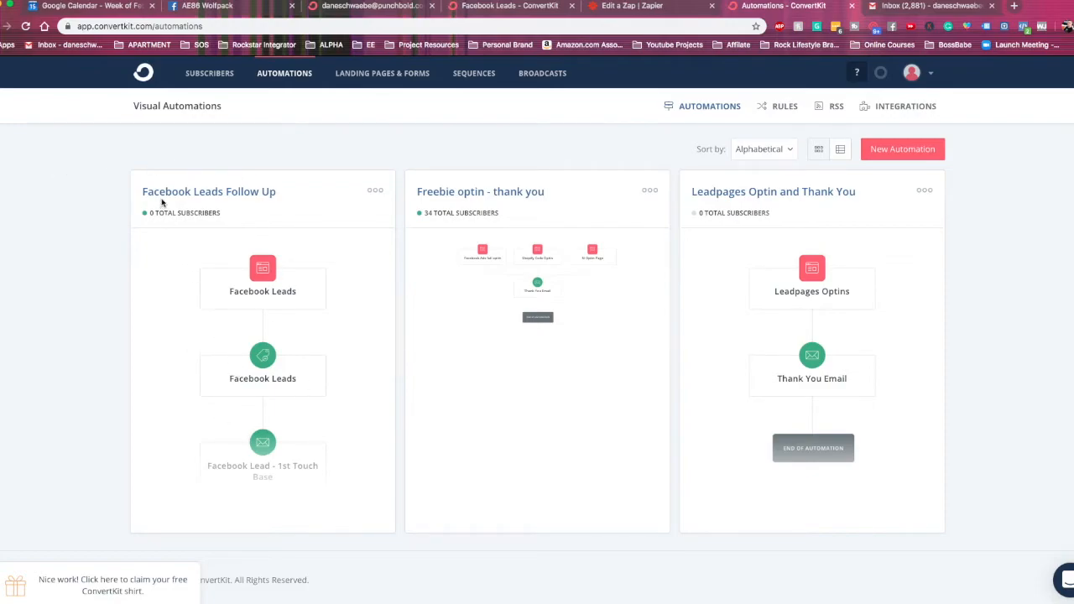
{"action": "mouse_move", "coordinate": [228, 258]}
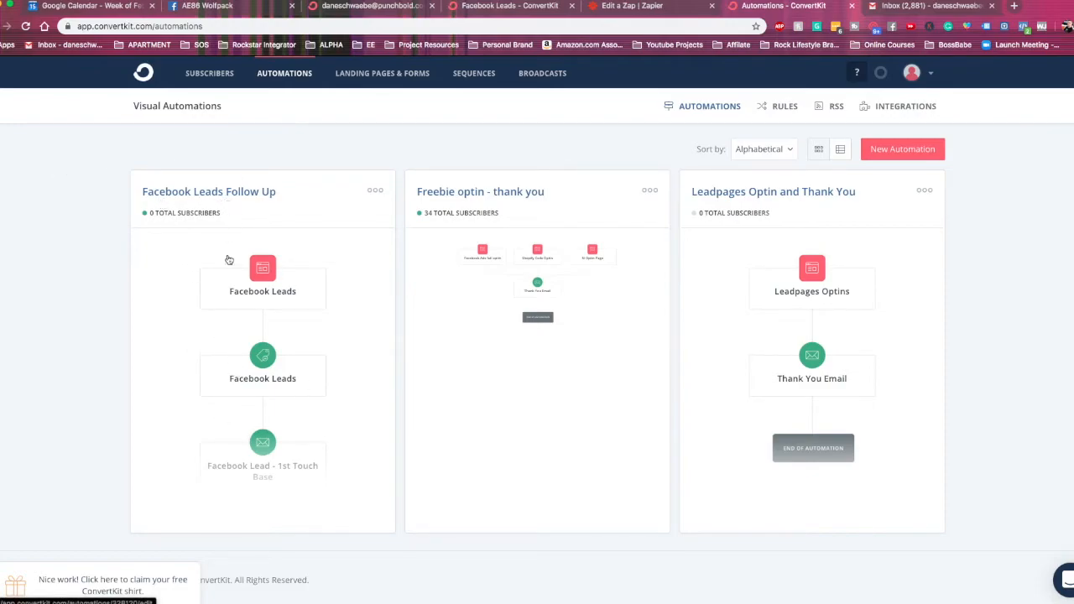
{"action": "mouse_move", "coordinate": [241, 270]}
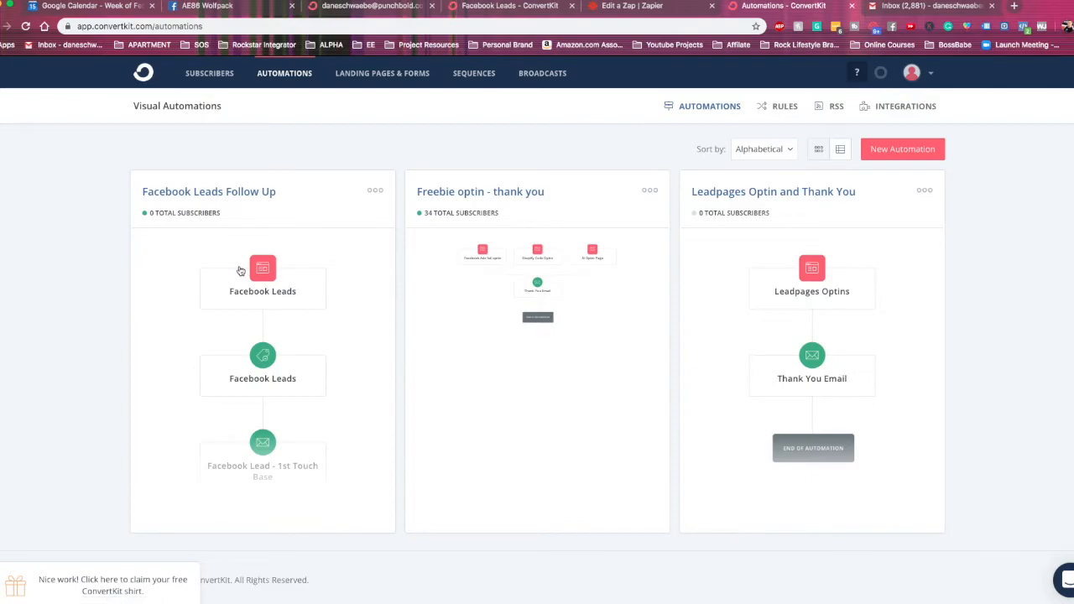
{"action": "mouse_move", "coordinate": [224, 209]}
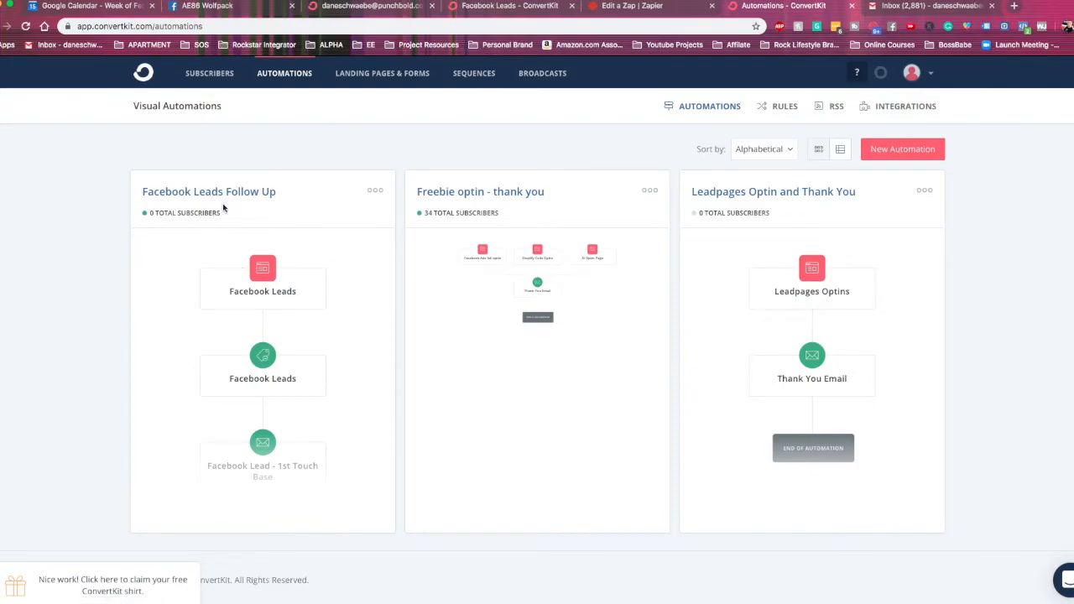
Open the Facebook Leads Follow Up automation to see a subscriber at 1st Touch Base
{"action": "left_click", "coordinate": [209, 192]}
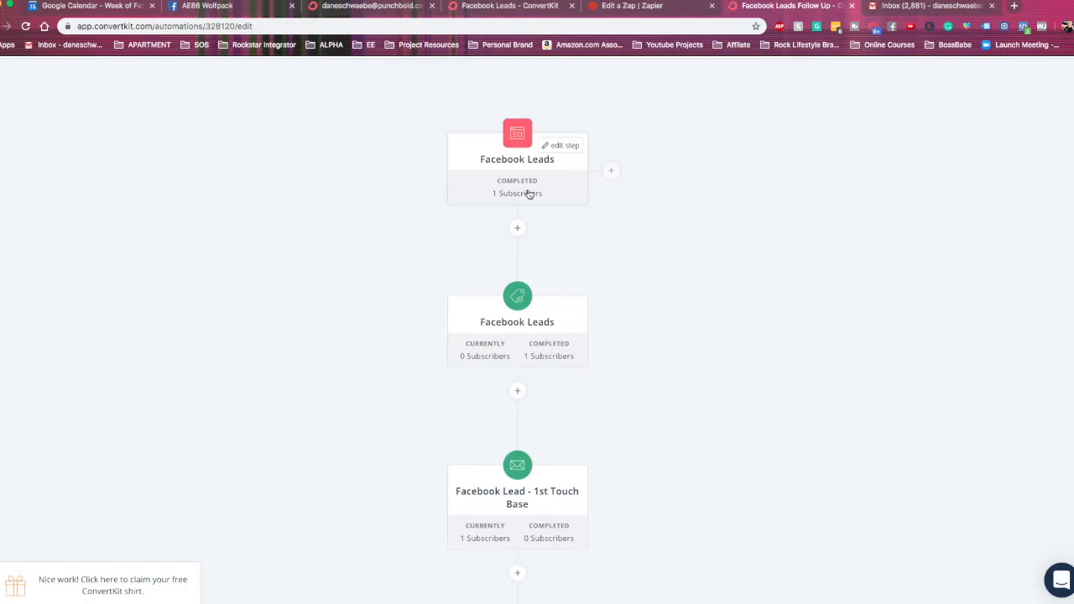
{"action": "mouse_move", "coordinate": [523, 335]}
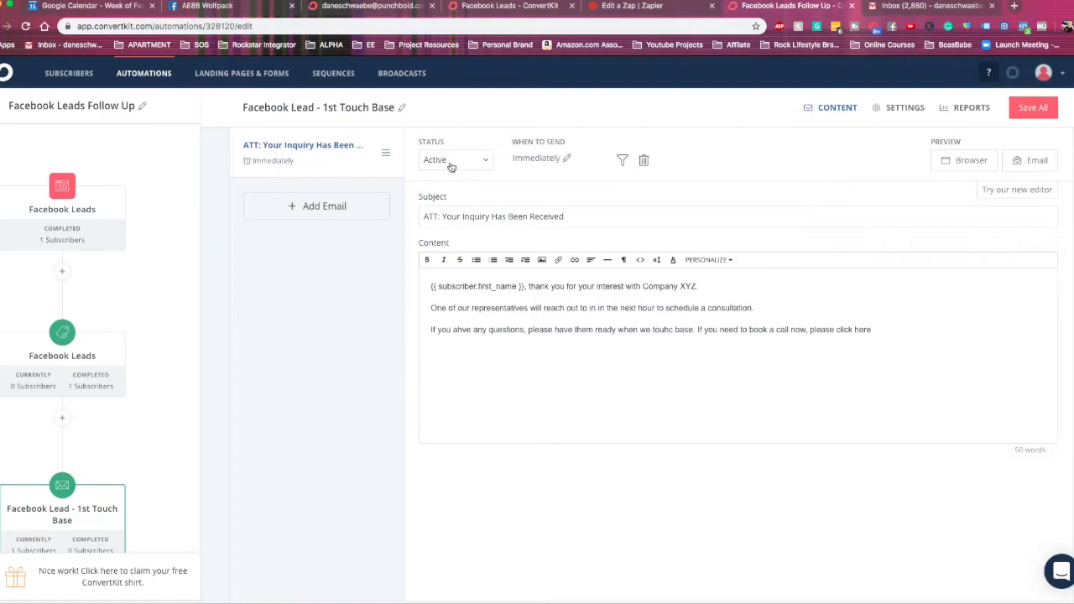
In the 1st Touch Base email, correct "ahve" to "have" and "touhc" to "touch"
{"action": "left_click", "coordinate": [567, 157]}
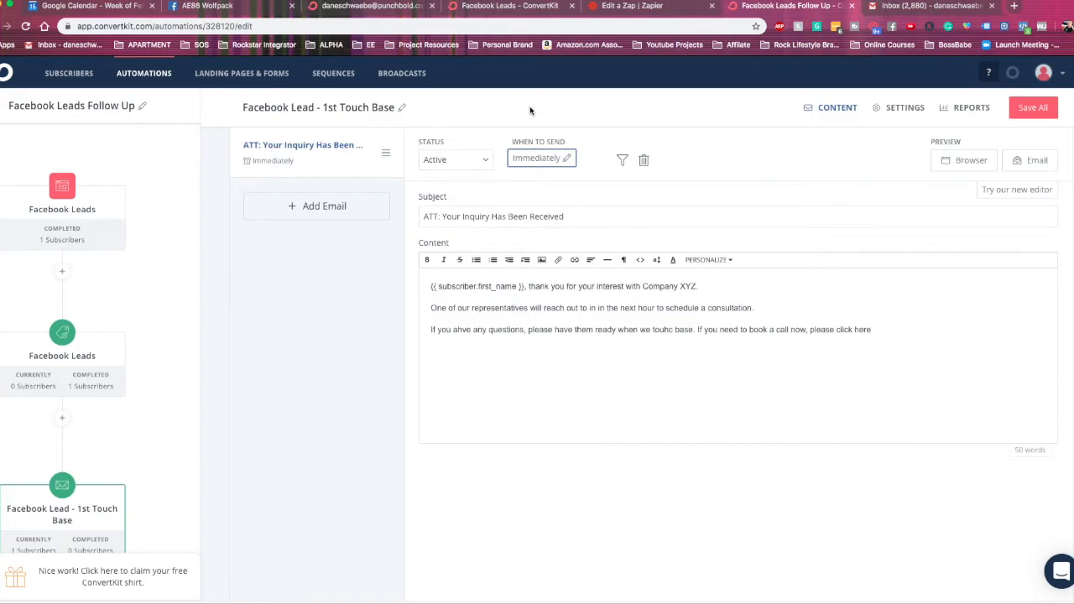
{"action": "mouse_move", "coordinate": [272, 104]}
{"action": "type", "text": "h"}
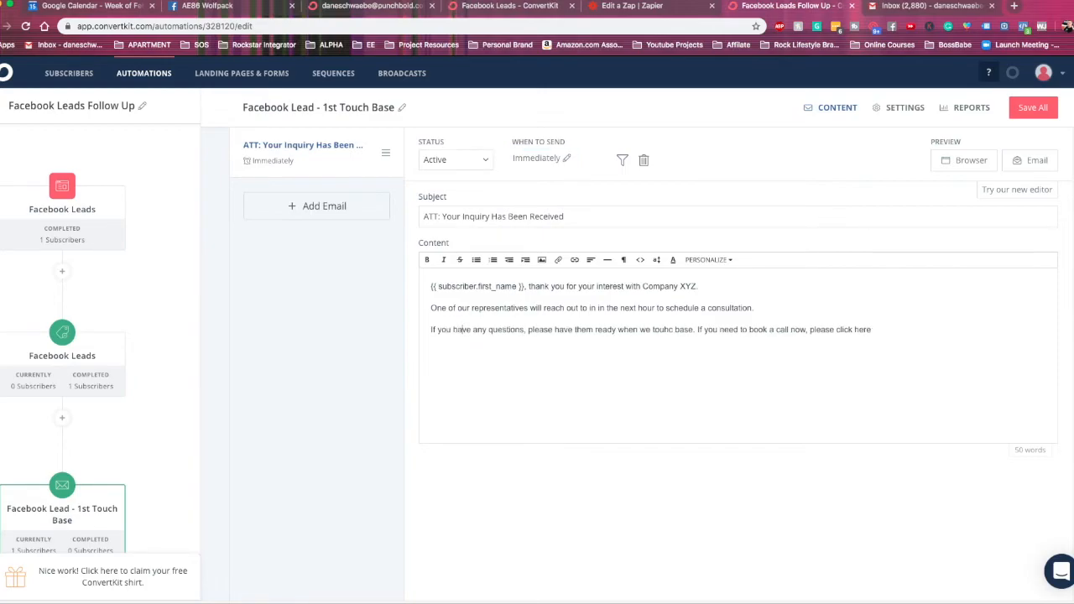
{"action": "right_click", "coordinate": [662, 330]}
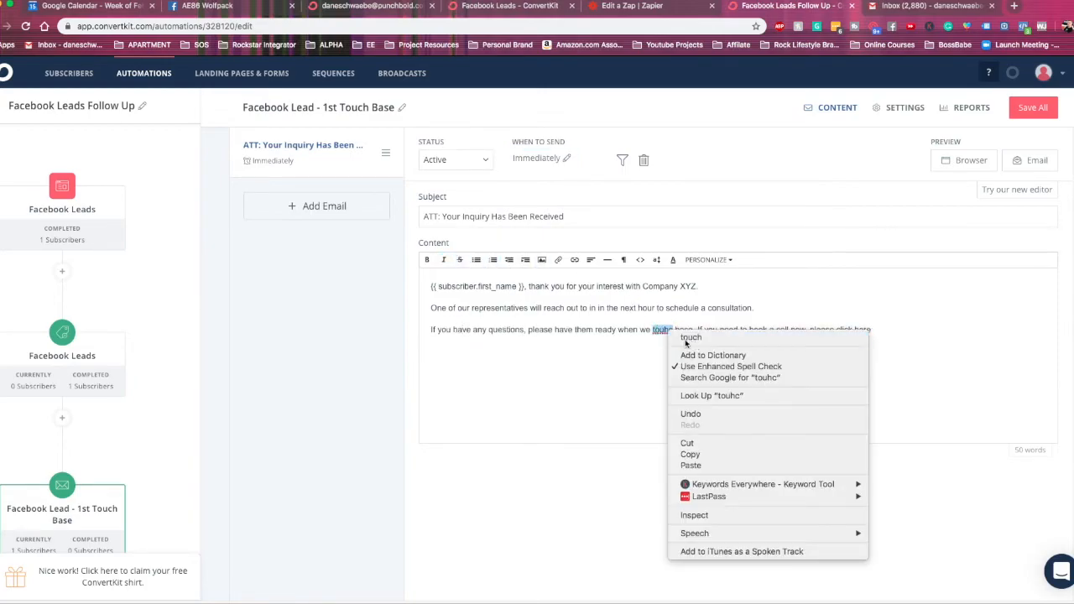
{"action": "left_click", "coordinate": [600, 322]}
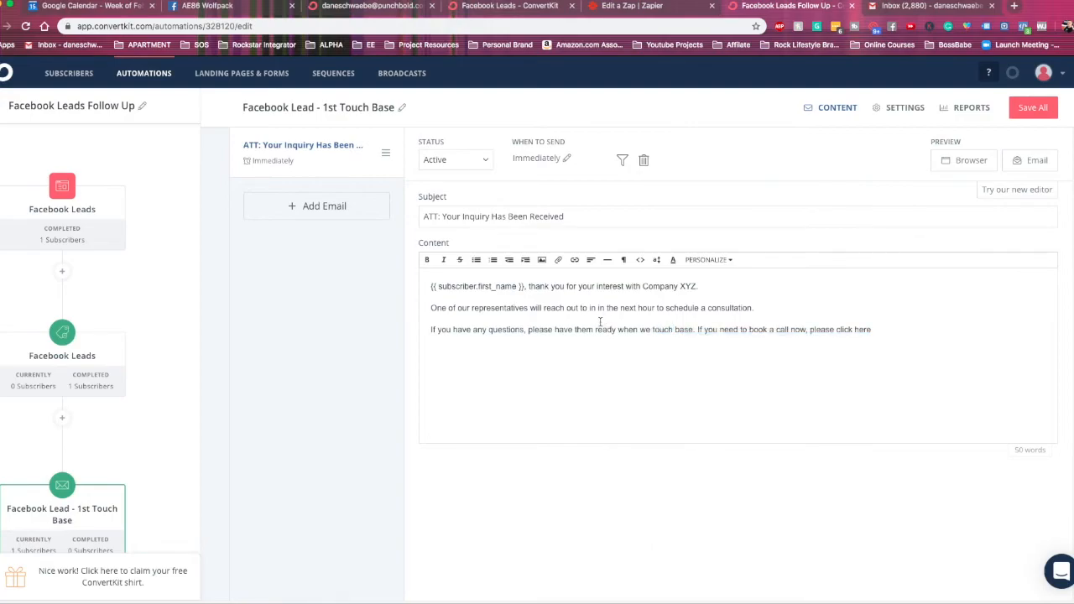
{"action": "double_click", "coordinate": [854, 330]}
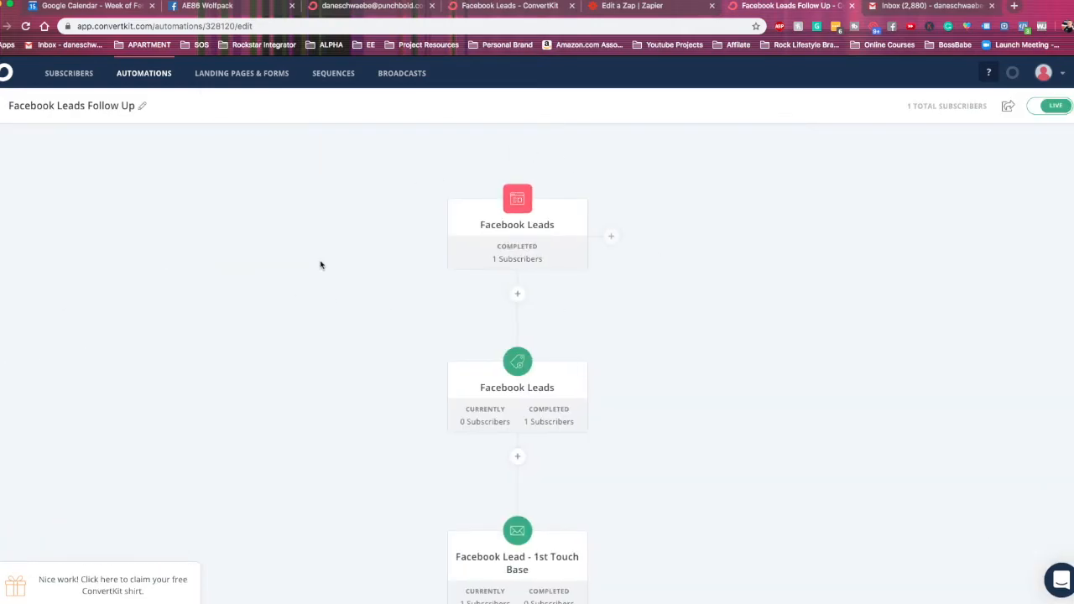
{"action": "scroll", "scroll_direction": "down", "scroll_amount": 3}
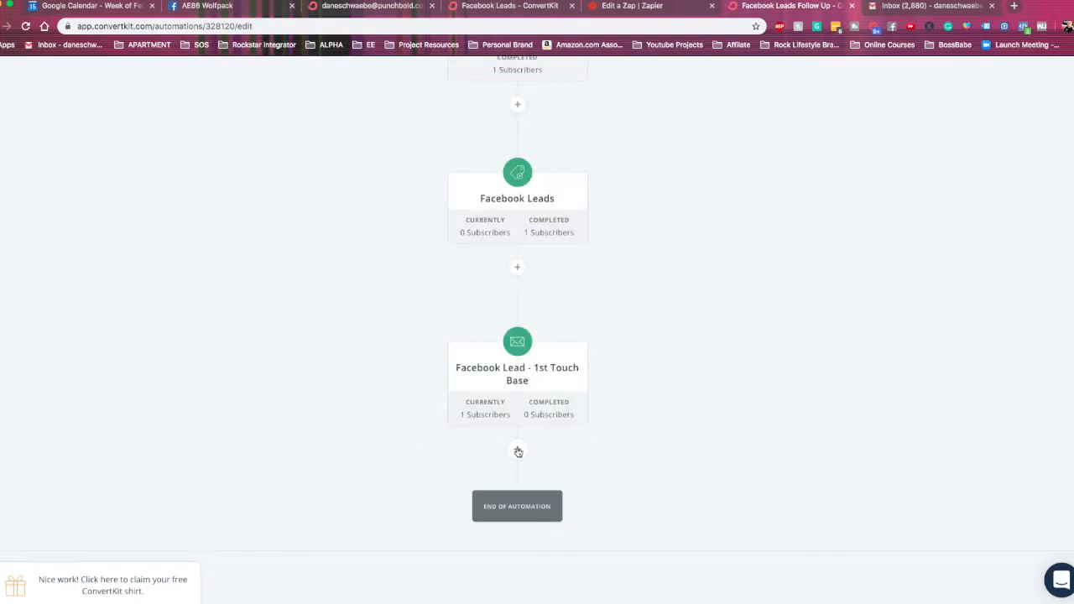
{"action": "mouse_move", "coordinate": [723, 457]}
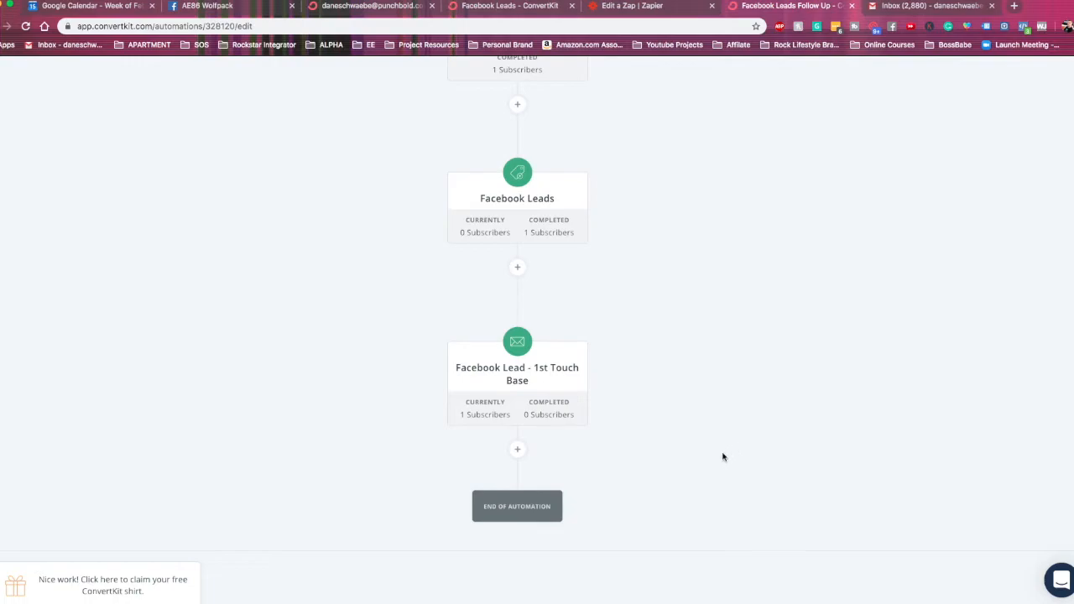
{"action": "left_click", "coordinate": [517, 449]}
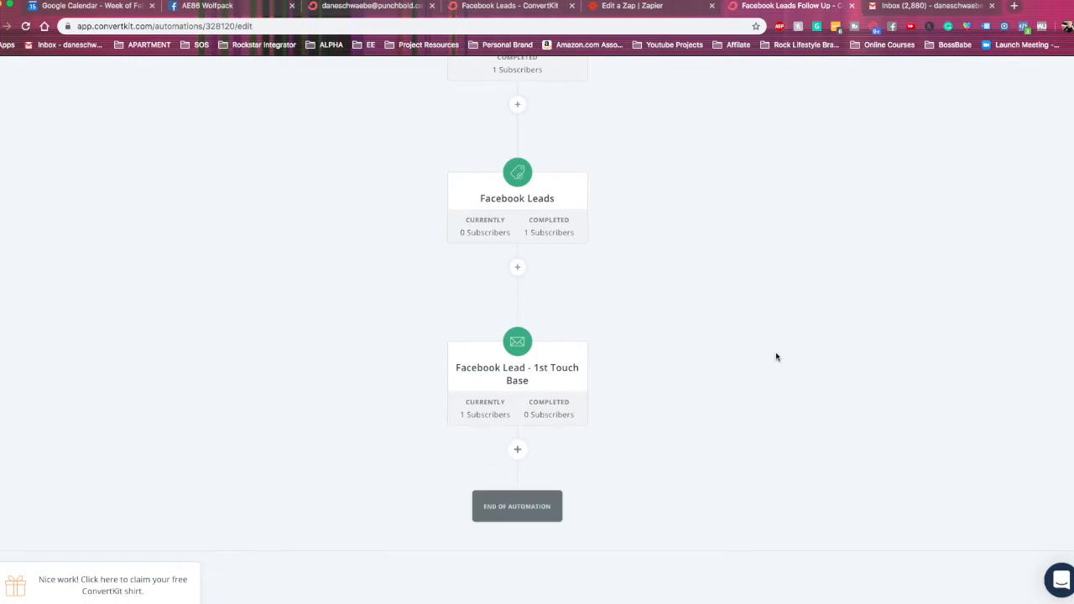
{"action": "scroll", "scroll_direction": "up", "scroll_amount": 3}
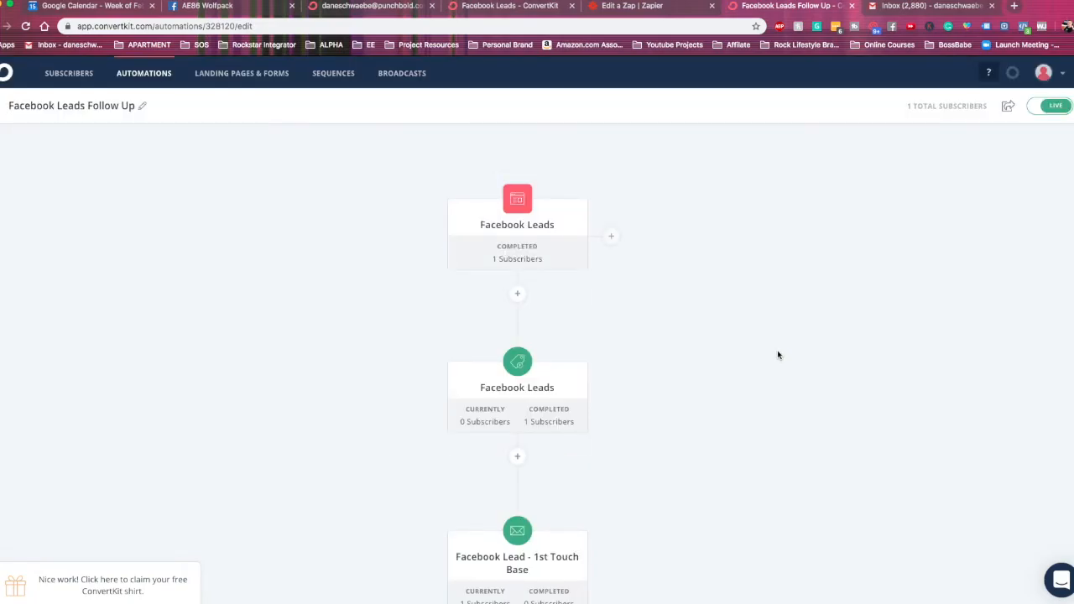
{"action": "scroll", "scroll_direction": "down", "scroll_amount": 3}
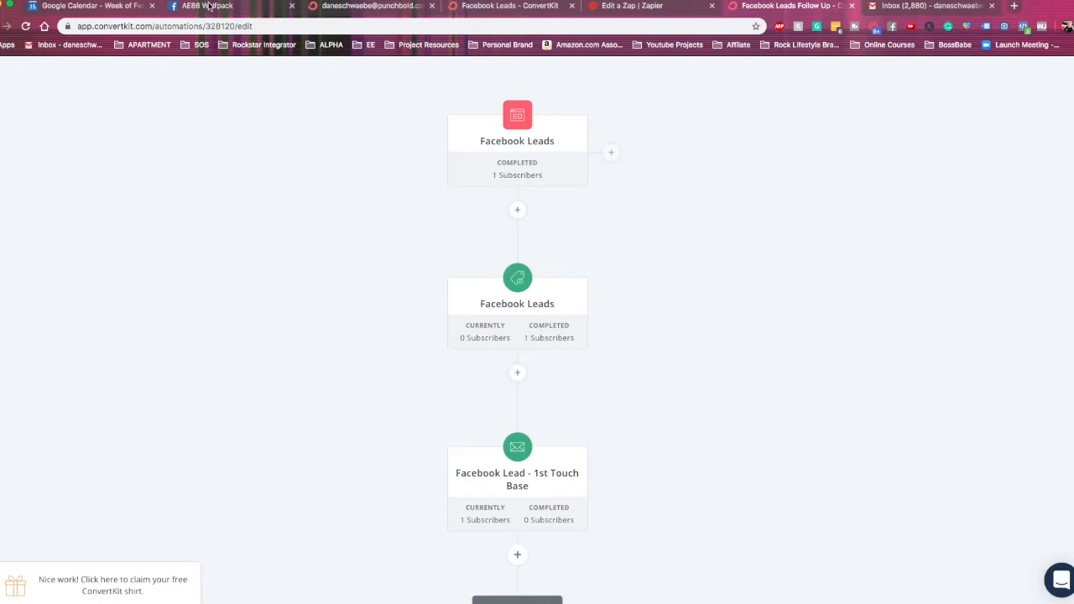
{"action": "mouse_move", "coordinate": [746, 253]}
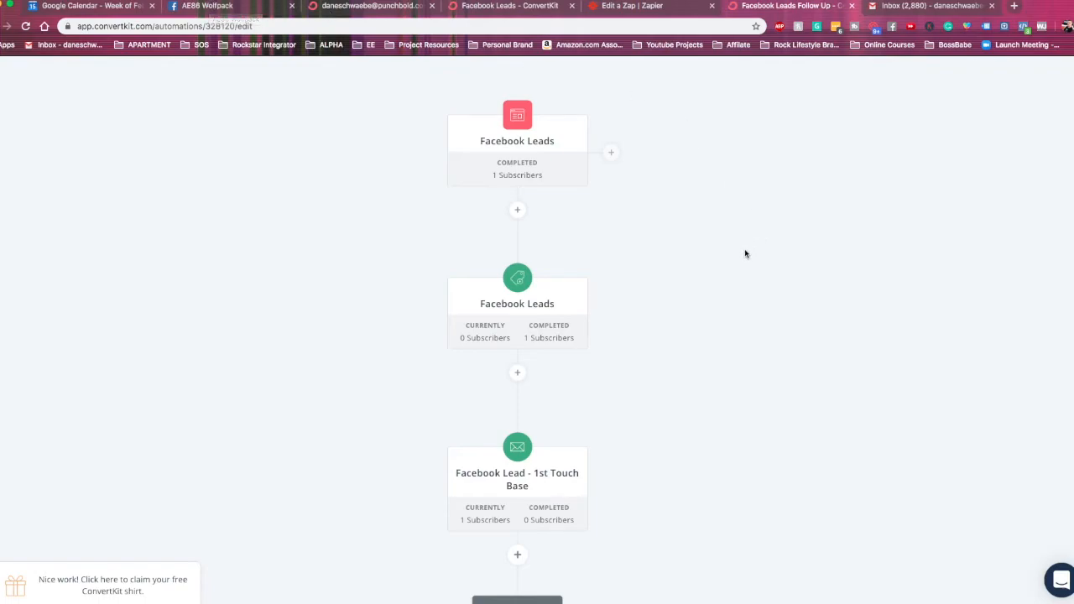
{"action": "mouse_move", "coordinate": [766, 339]}
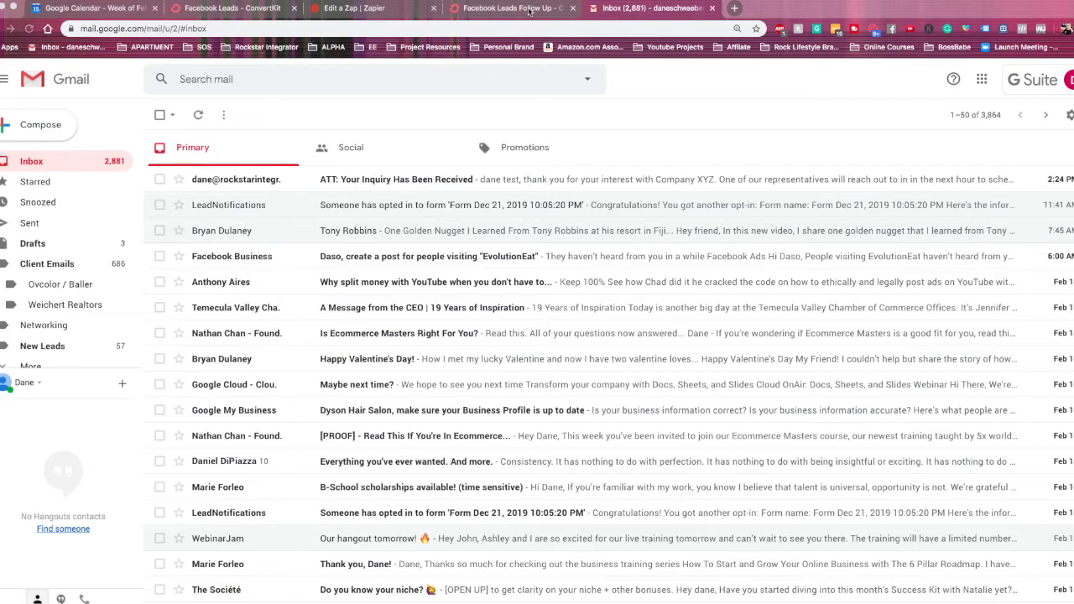
{"action": "mouse_move", "coordinate": [271, 192]}
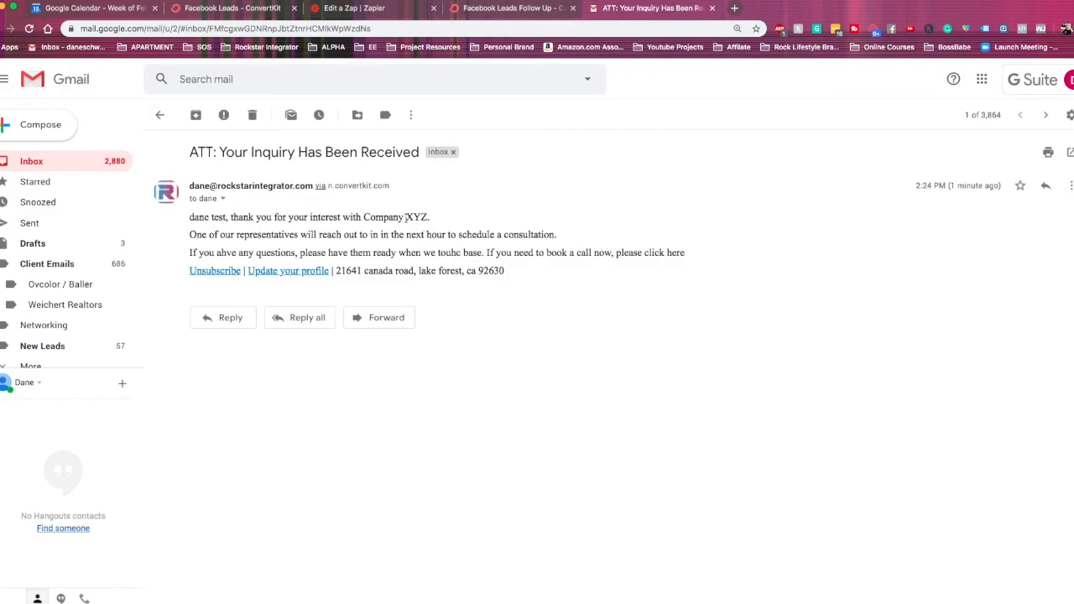
{"action": "mouse_move", "coordinate": [631, 246]}
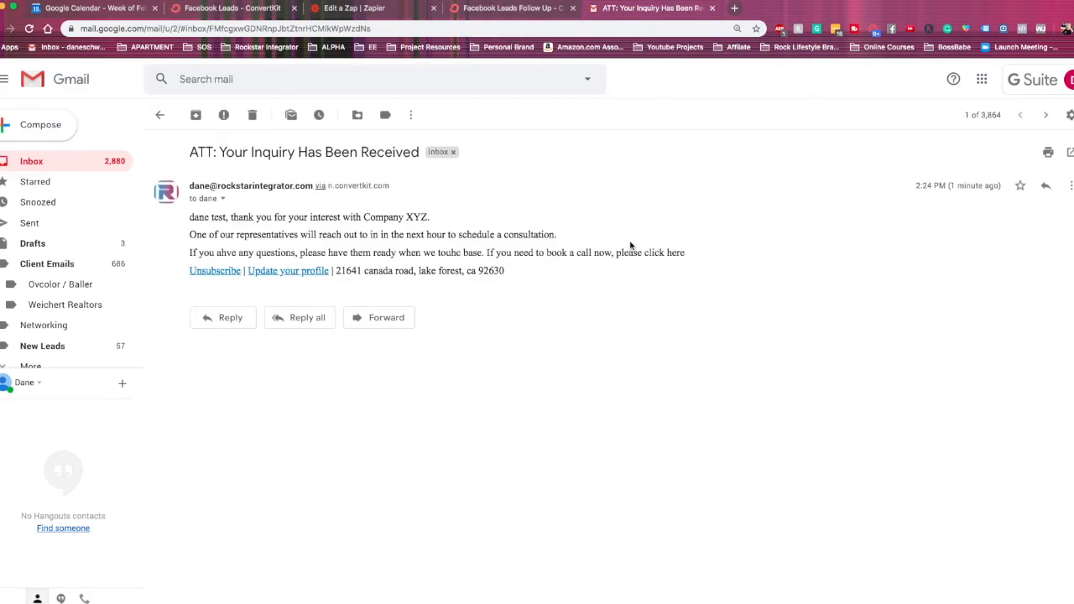
Open the "ATT: Your Inquiry Has Been Received" email in Gmail's Primary inbox
{"action": "double_click", "coordinate": [667, 252]}
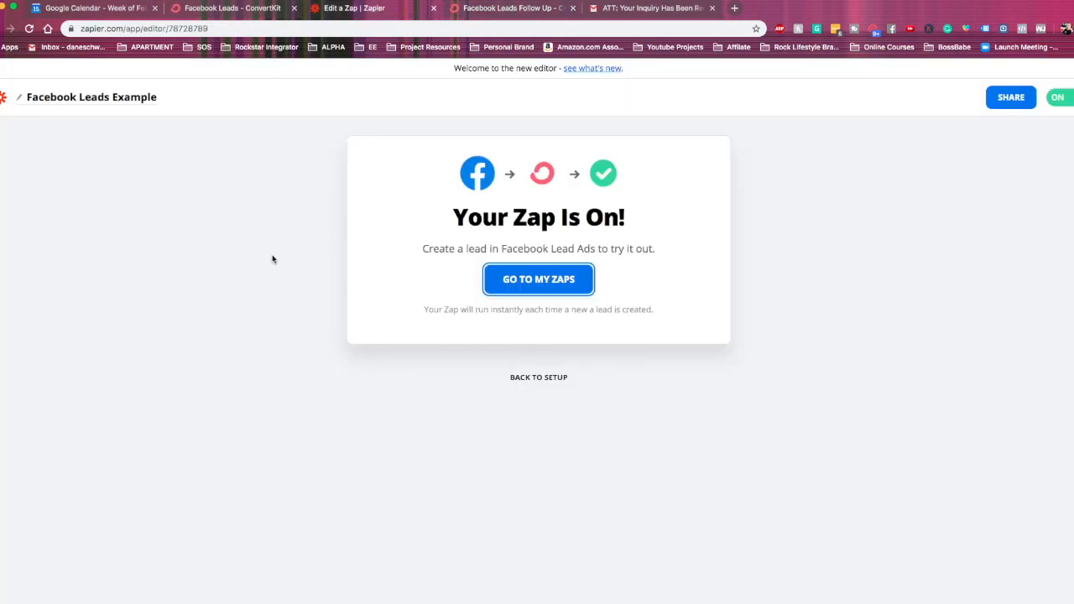
{"action": "mouse_move", "coordinate": [538, 378]}
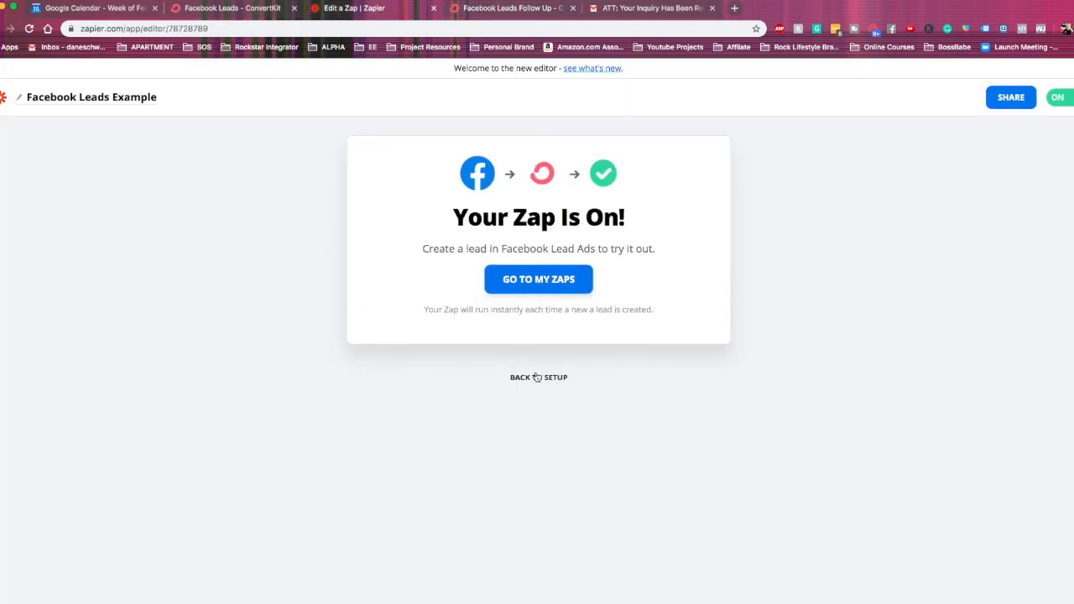
Return from the Your Zap Is On! screen to the Facebook Leads Example zap setup
{"action": "left_click", "coordinate": [537, 378]}
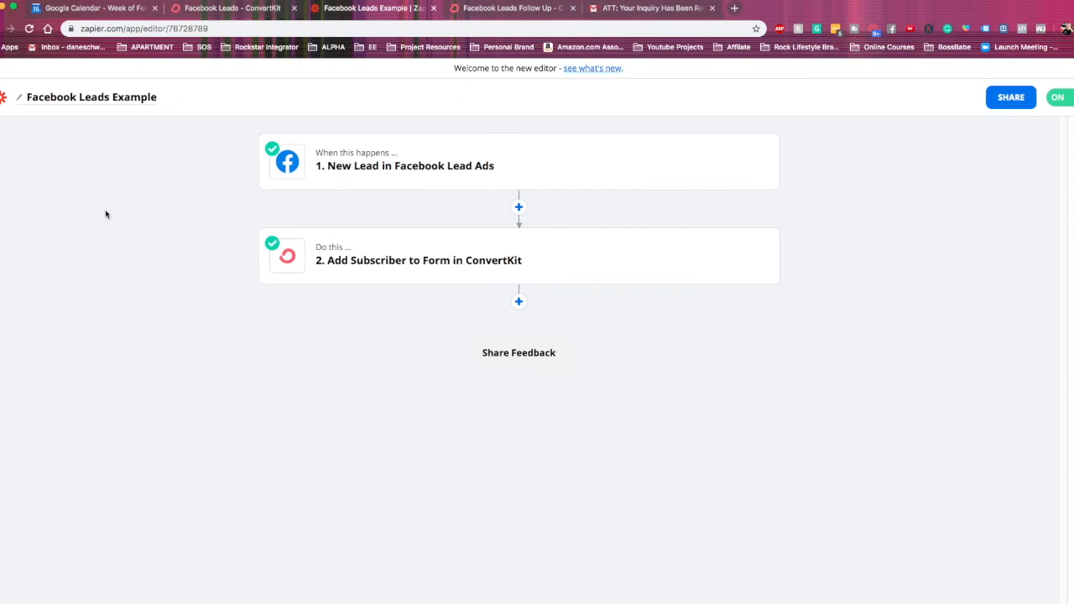